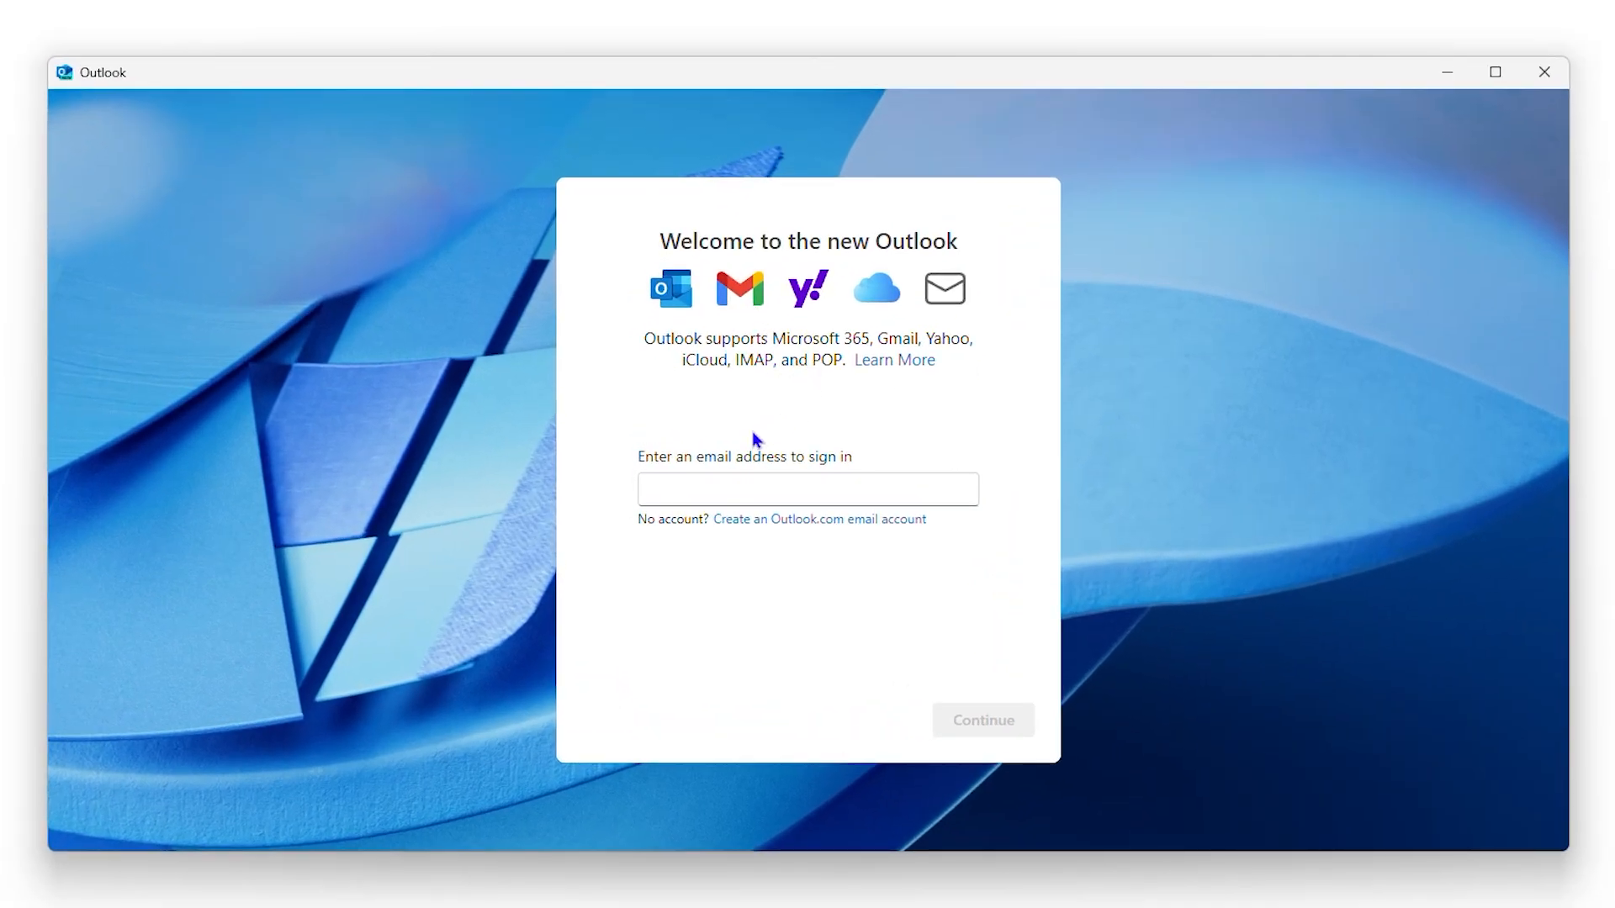
pyautogui.moveTo(818, 456)
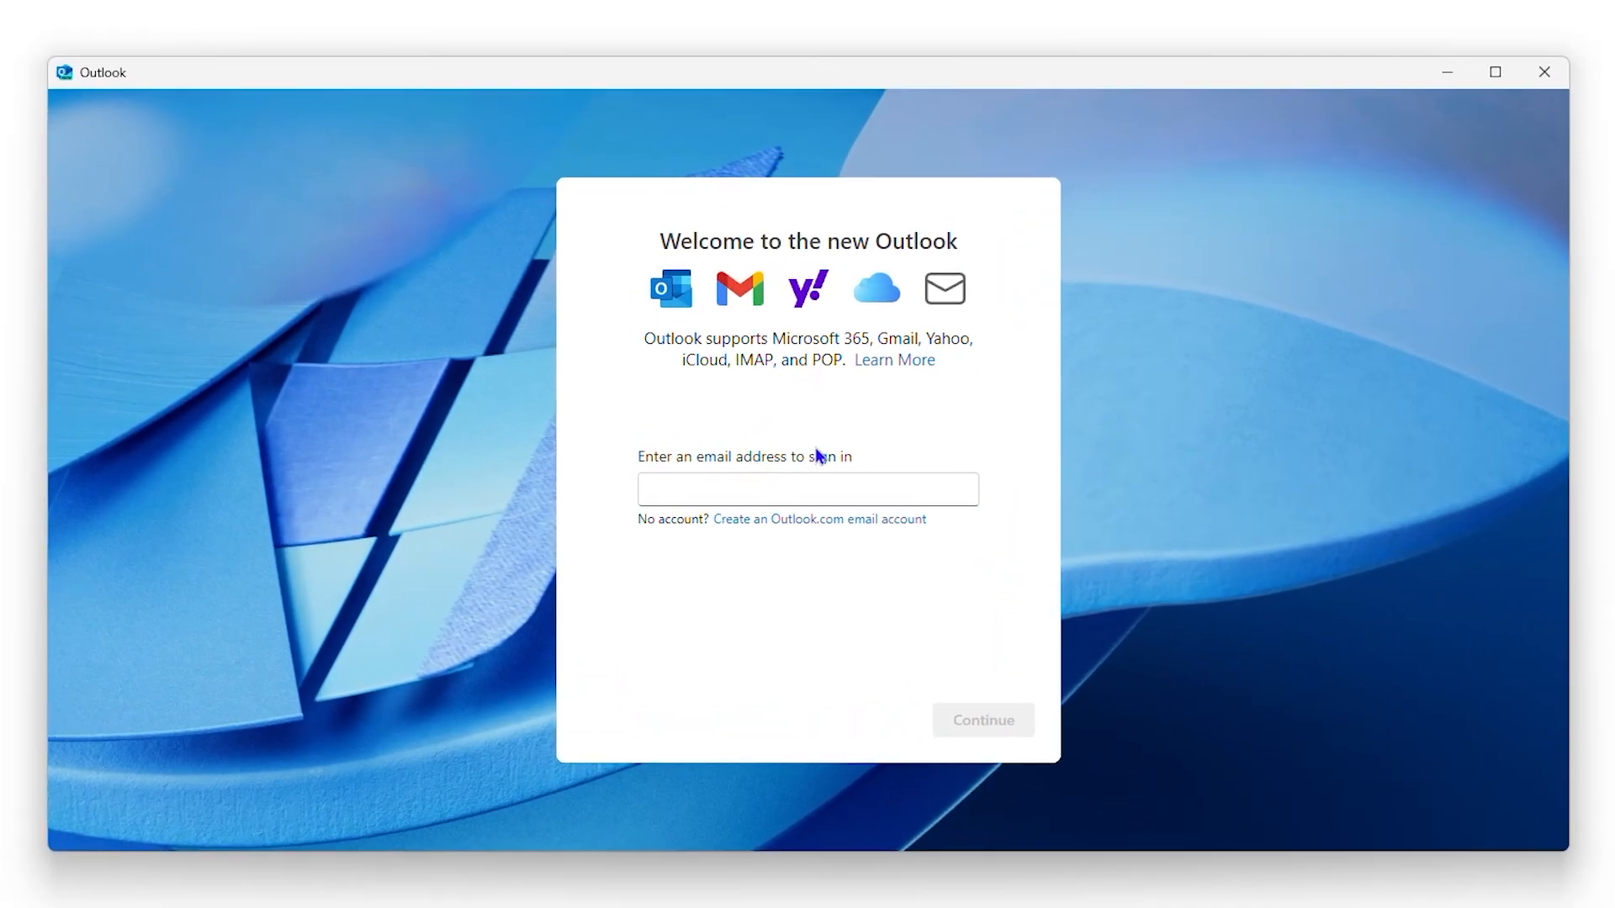
pyautogui.moveTo(670, 313)
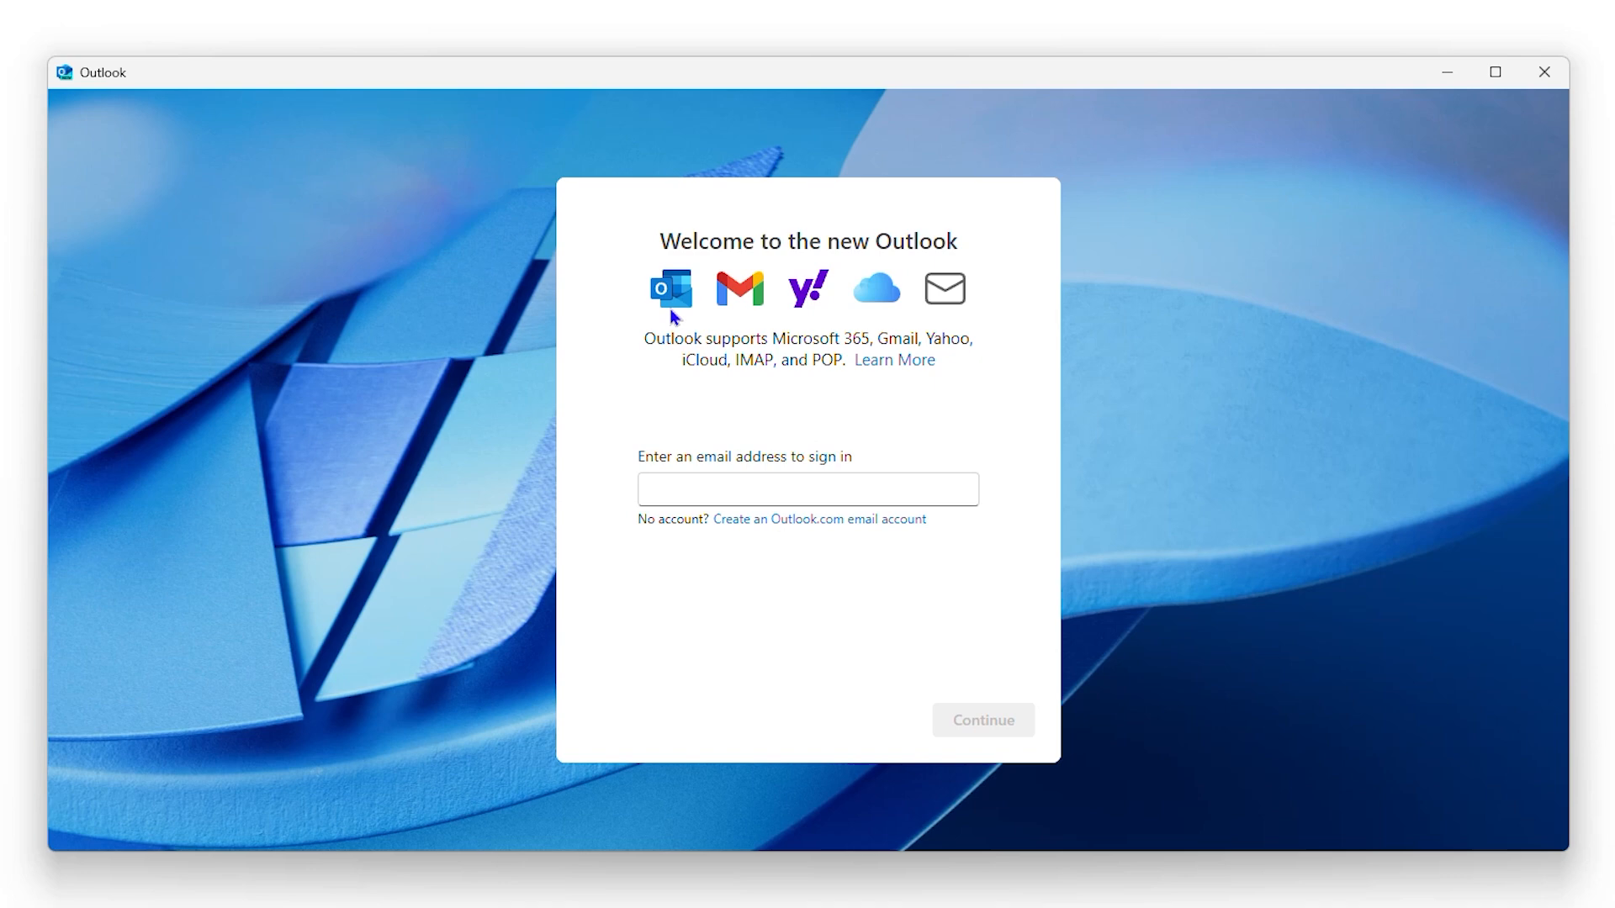
pyautogui.moveTo(763, 325)
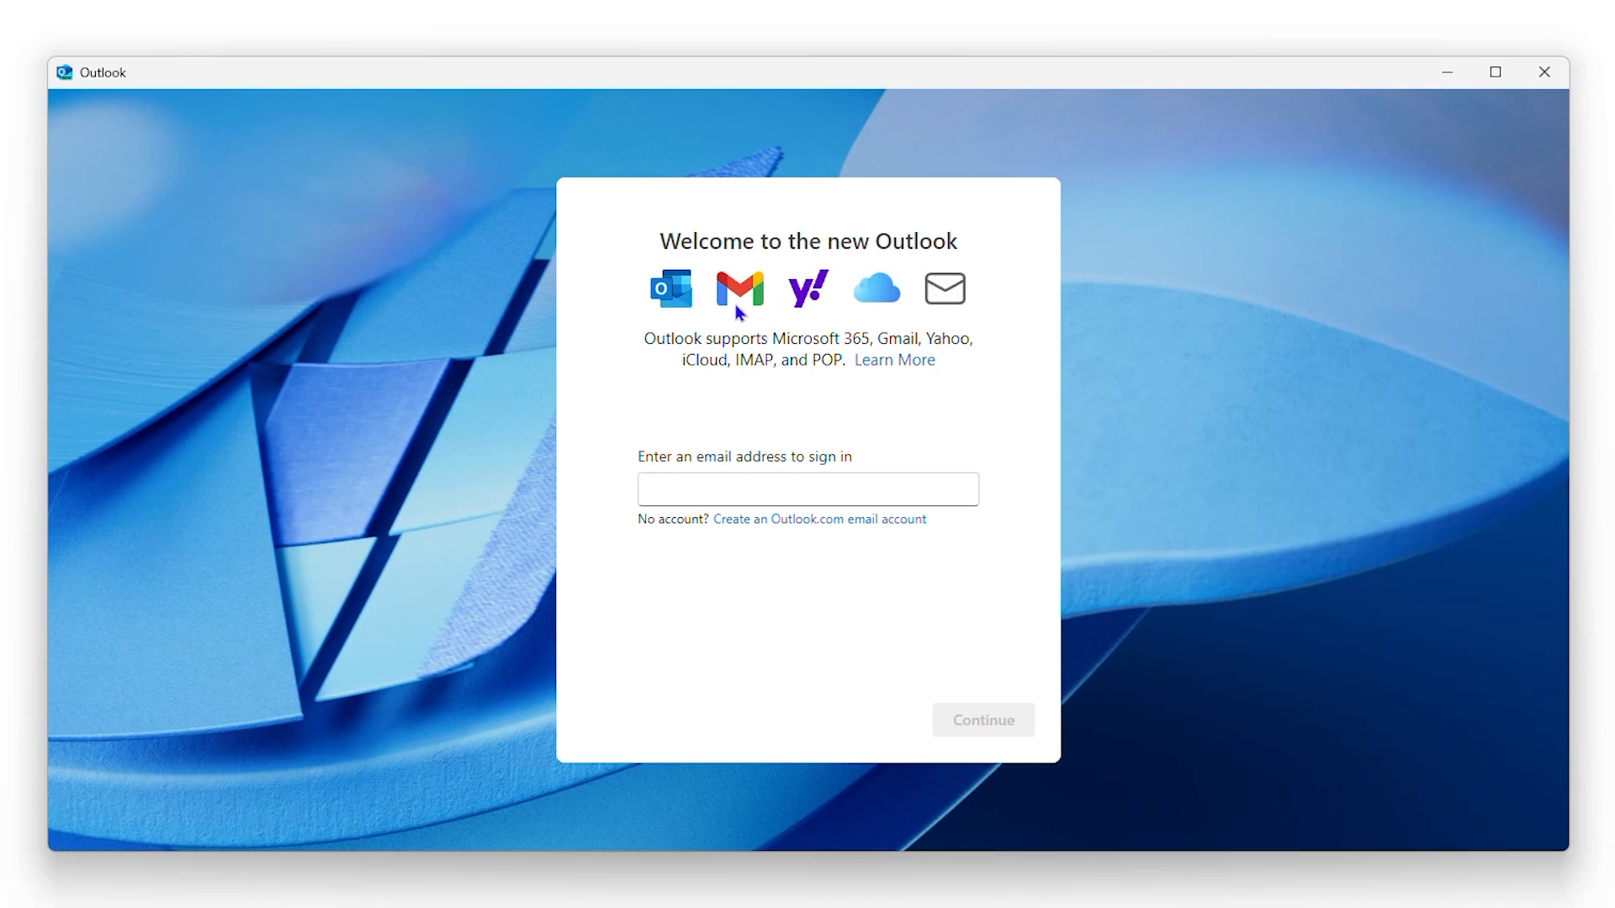
# Enter the Gmail address in Outlook (new) and accept syncing the Gmail account.
pyautogui.click(807, 487)
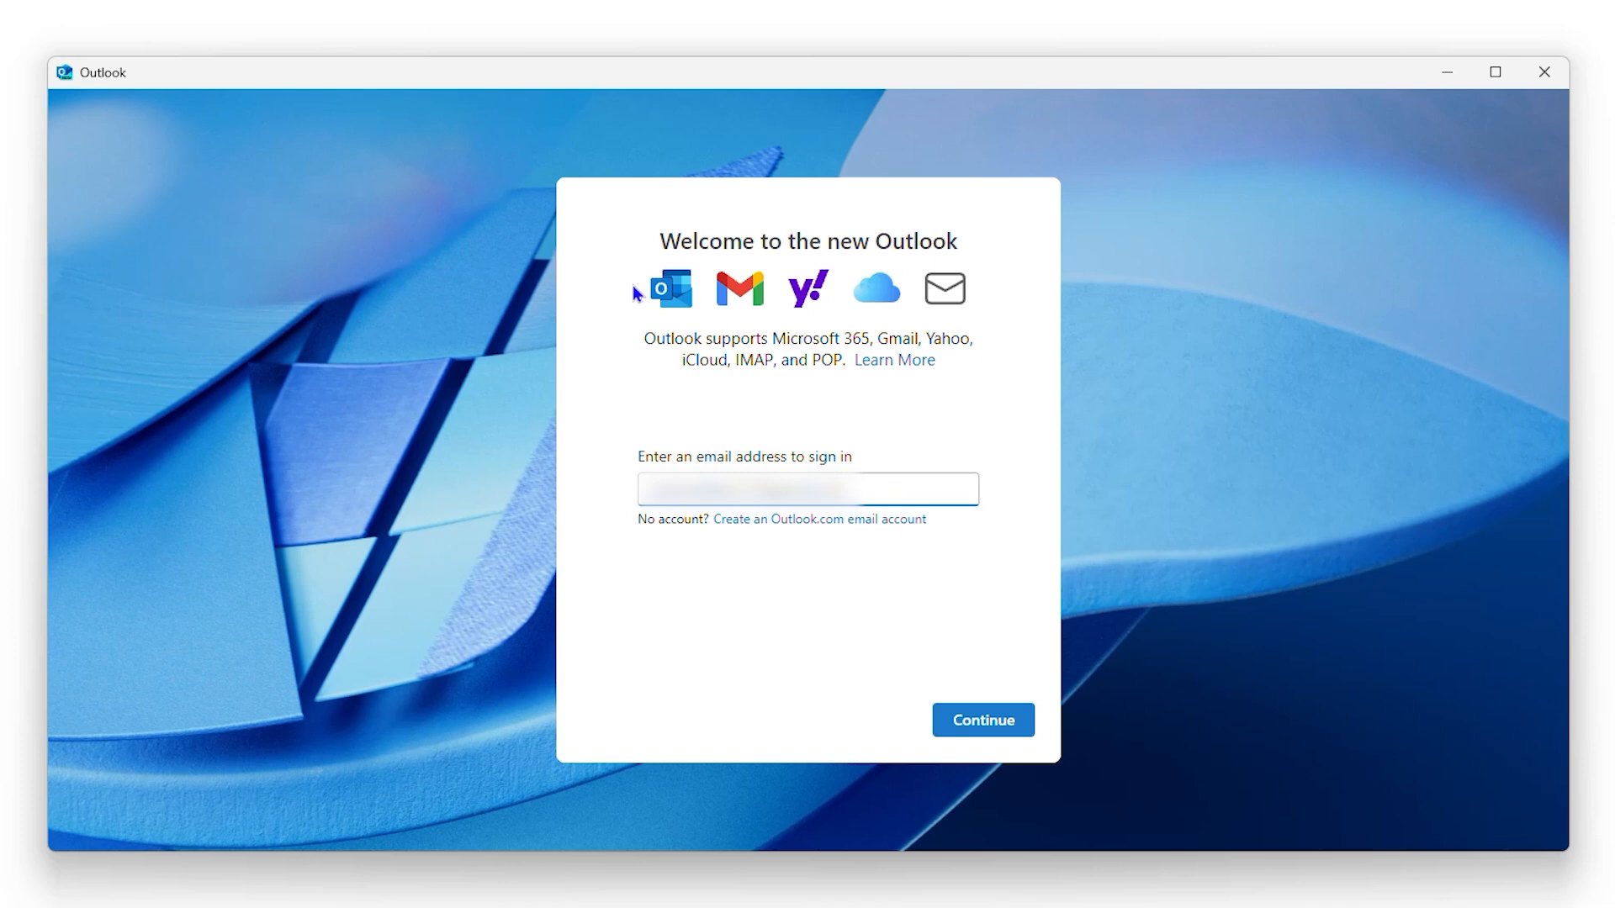
pyautogui.moveTo(973, 577)
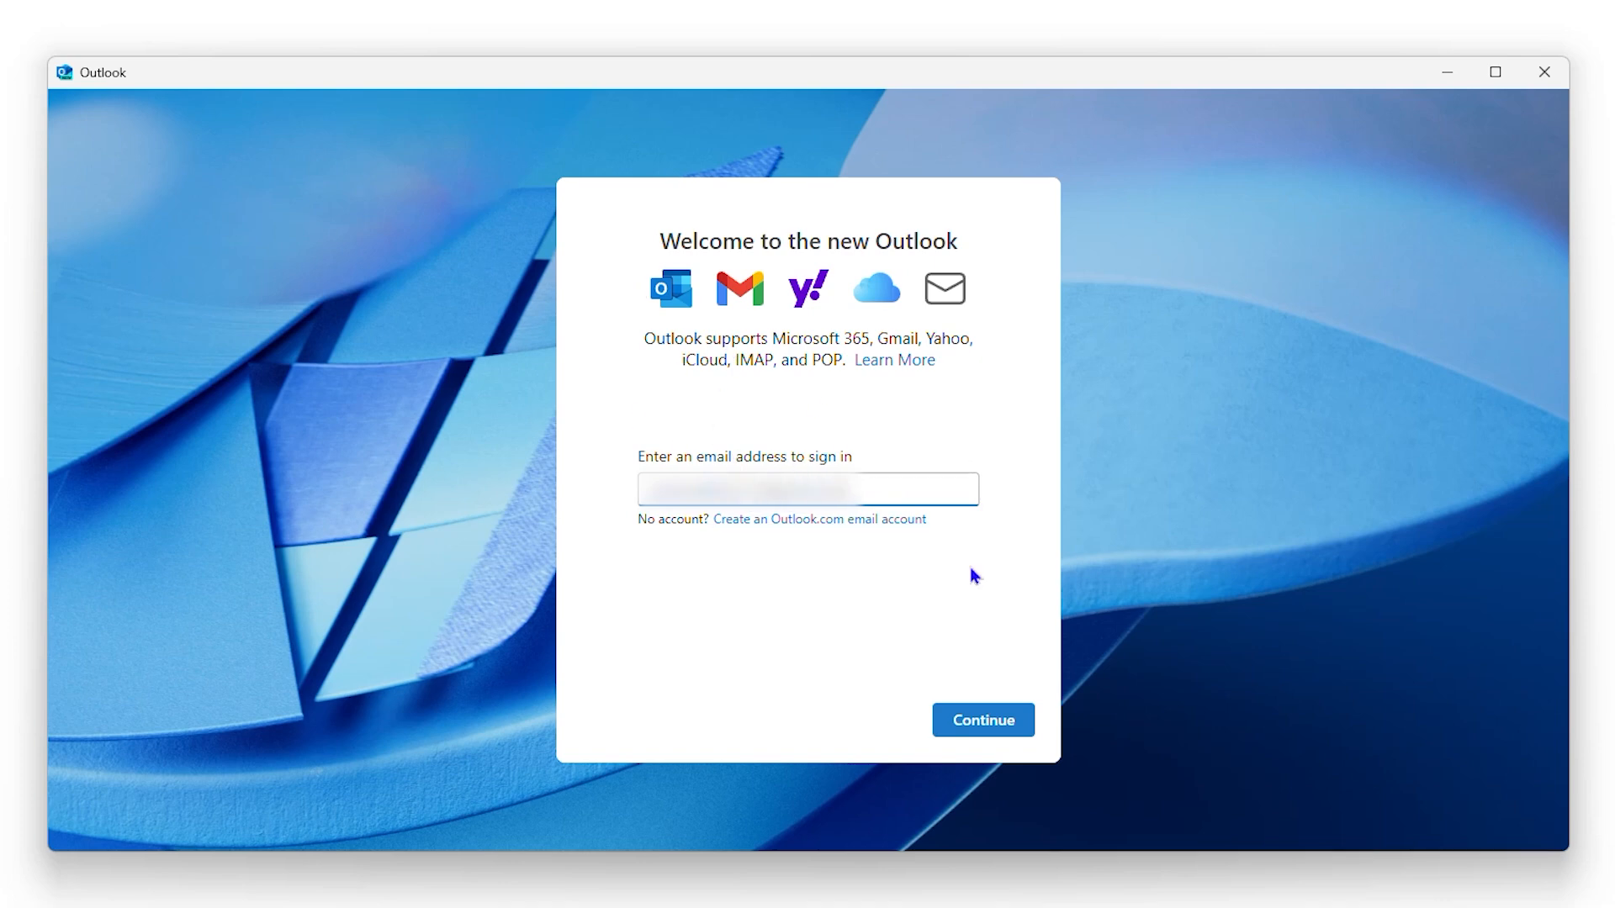
pyautogui.click(980, 720)
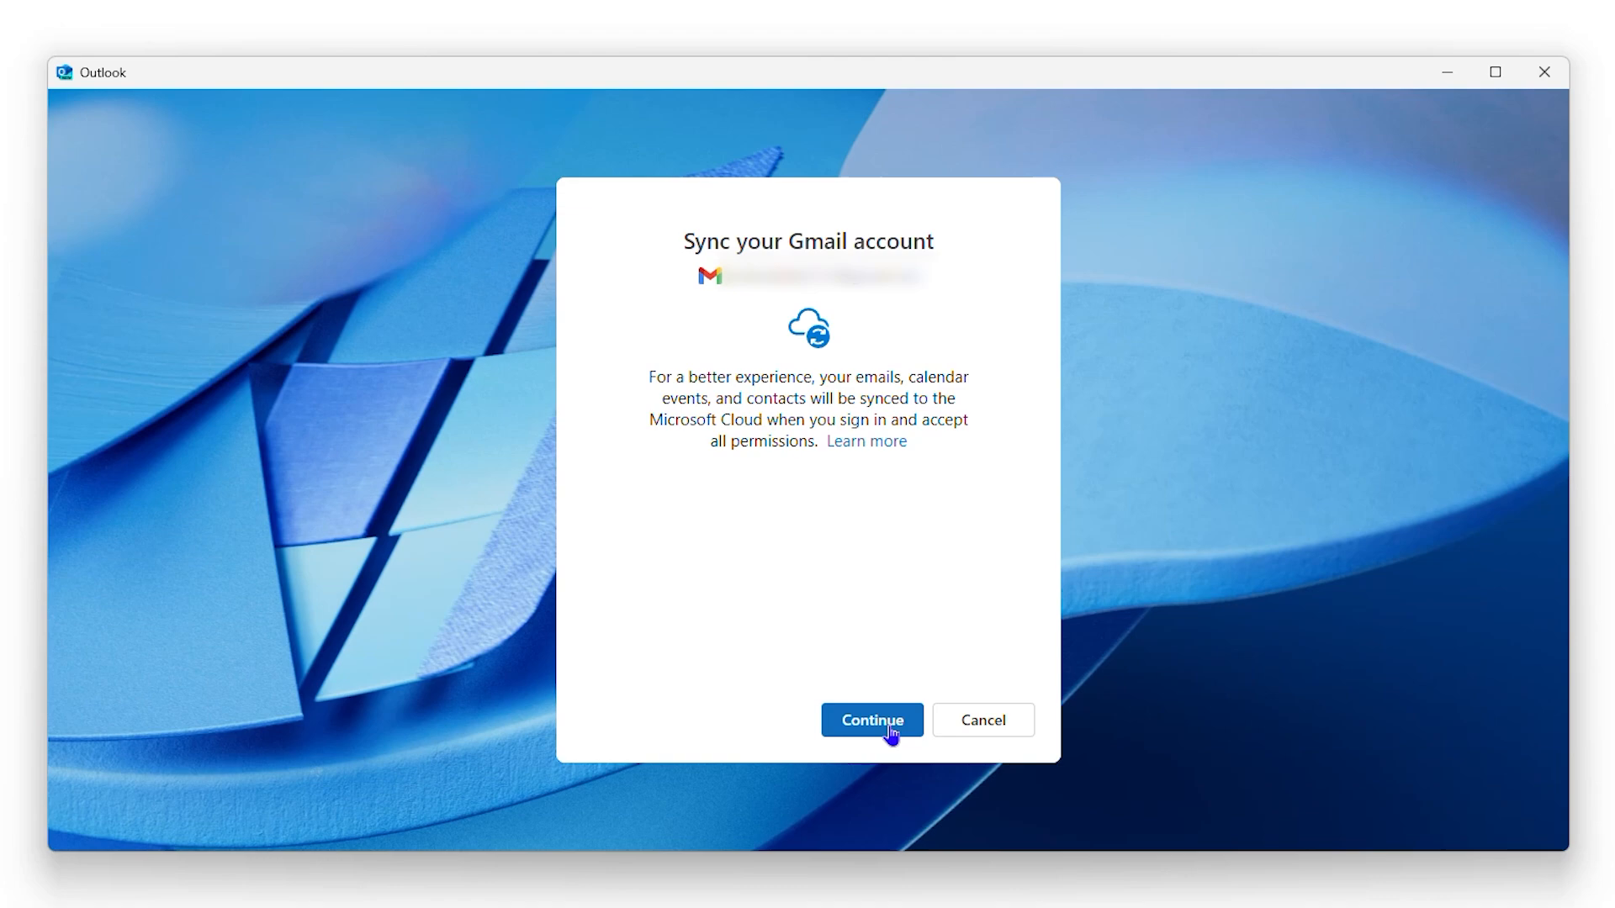
pyautogui.click(870, 720)
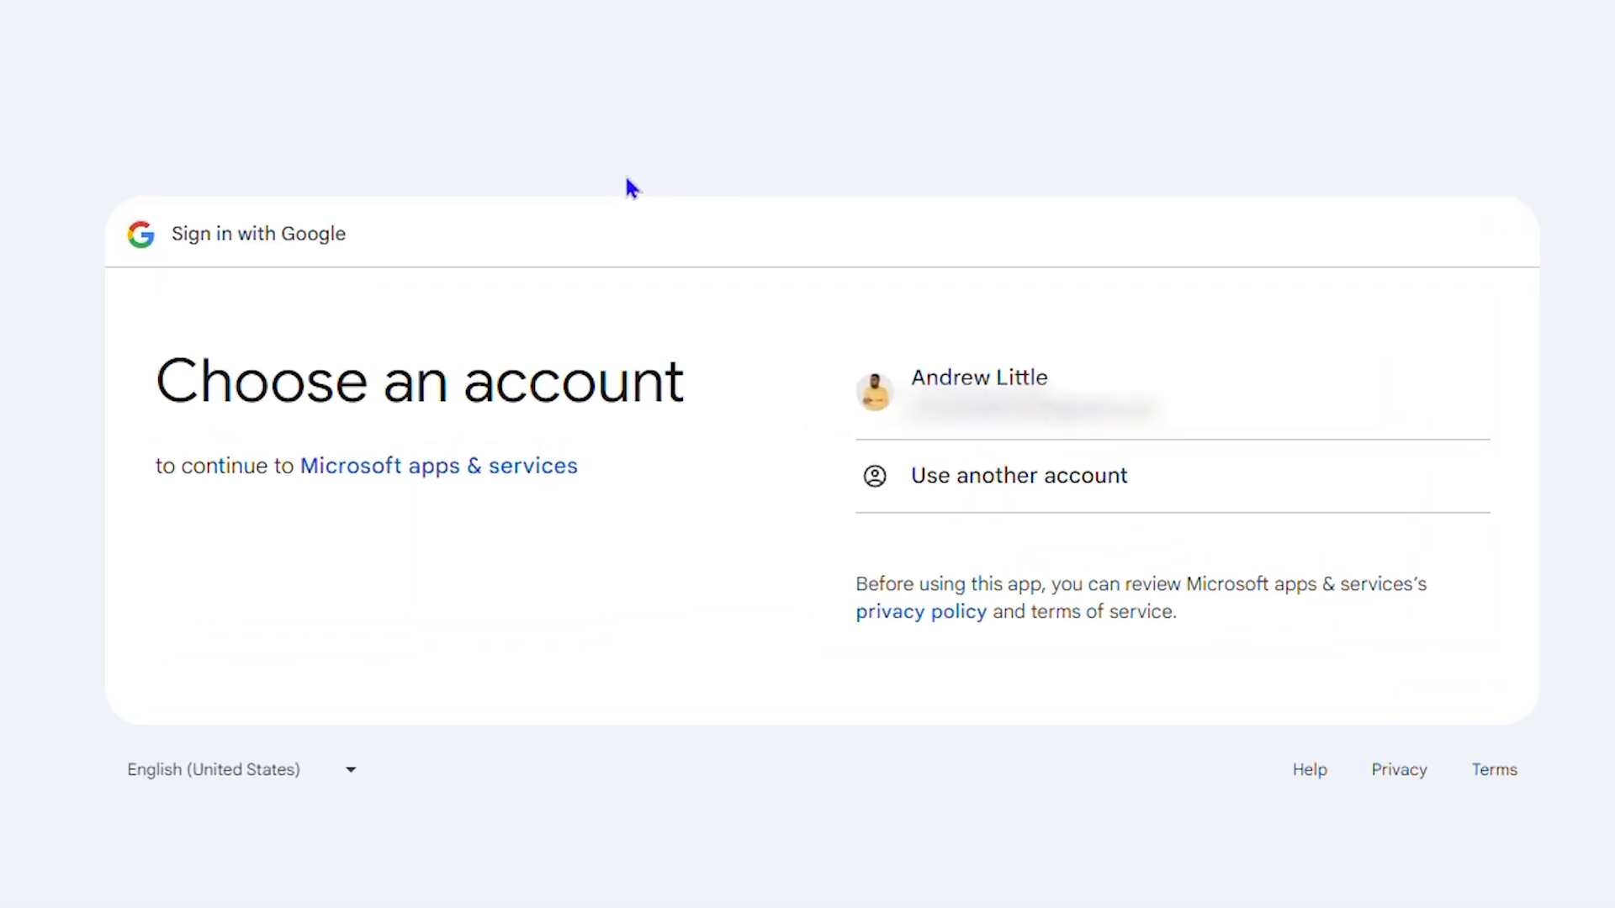
# Choose the existing Google account and grant Microsoft apps & services access to it.
pyautogui.click(1071, 423)
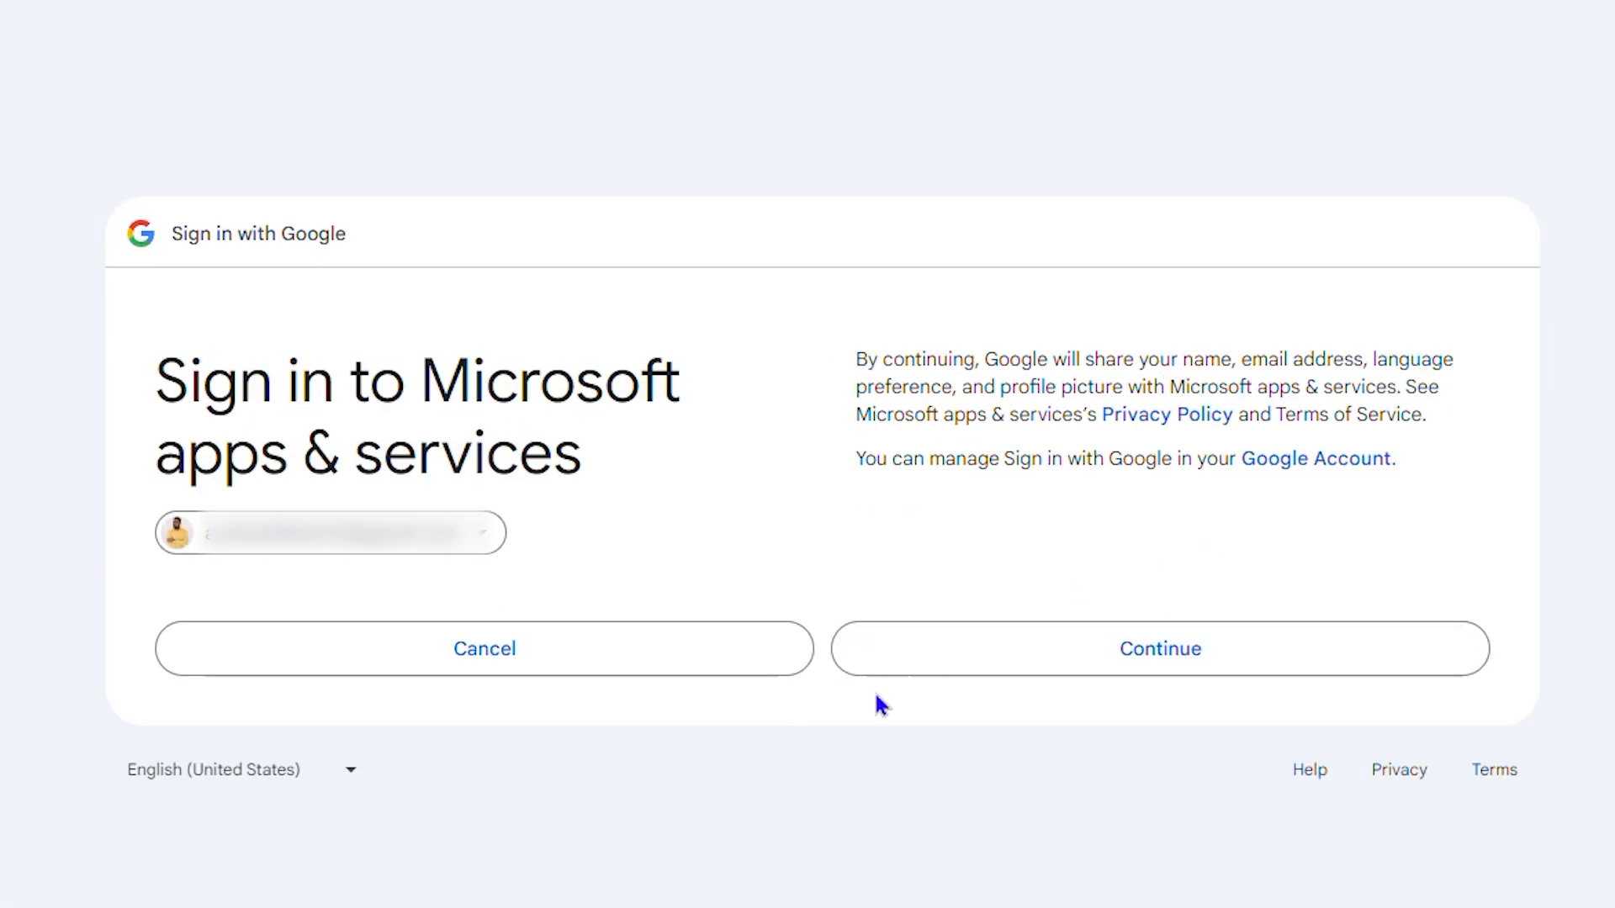
pyautogui.click(1159, 649)
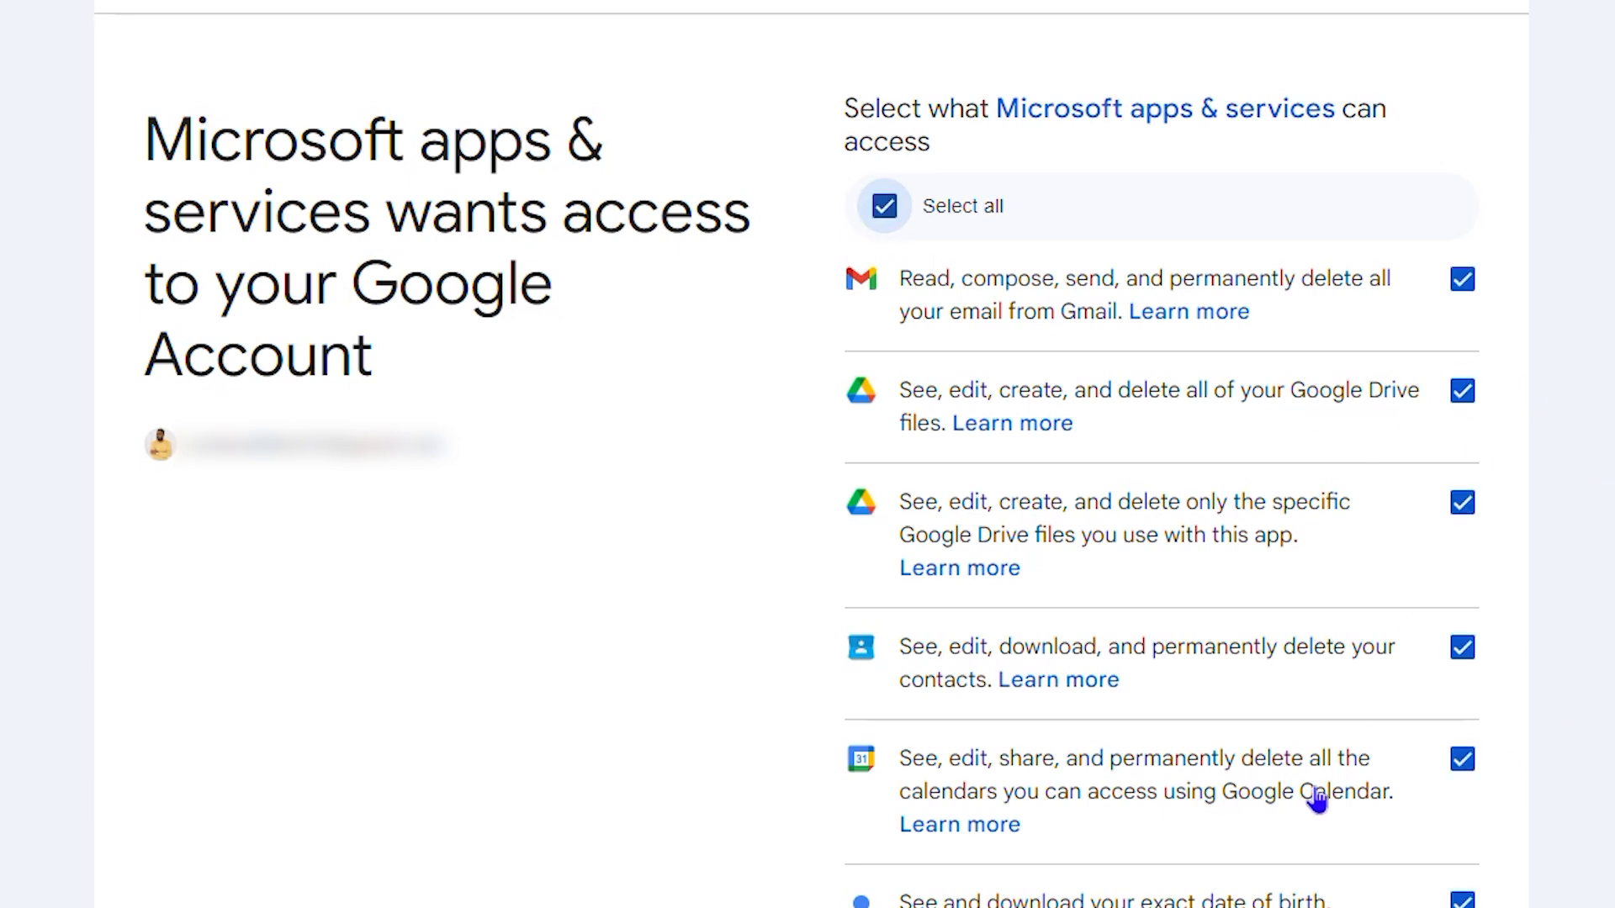
pyautogui.scroll(-3)
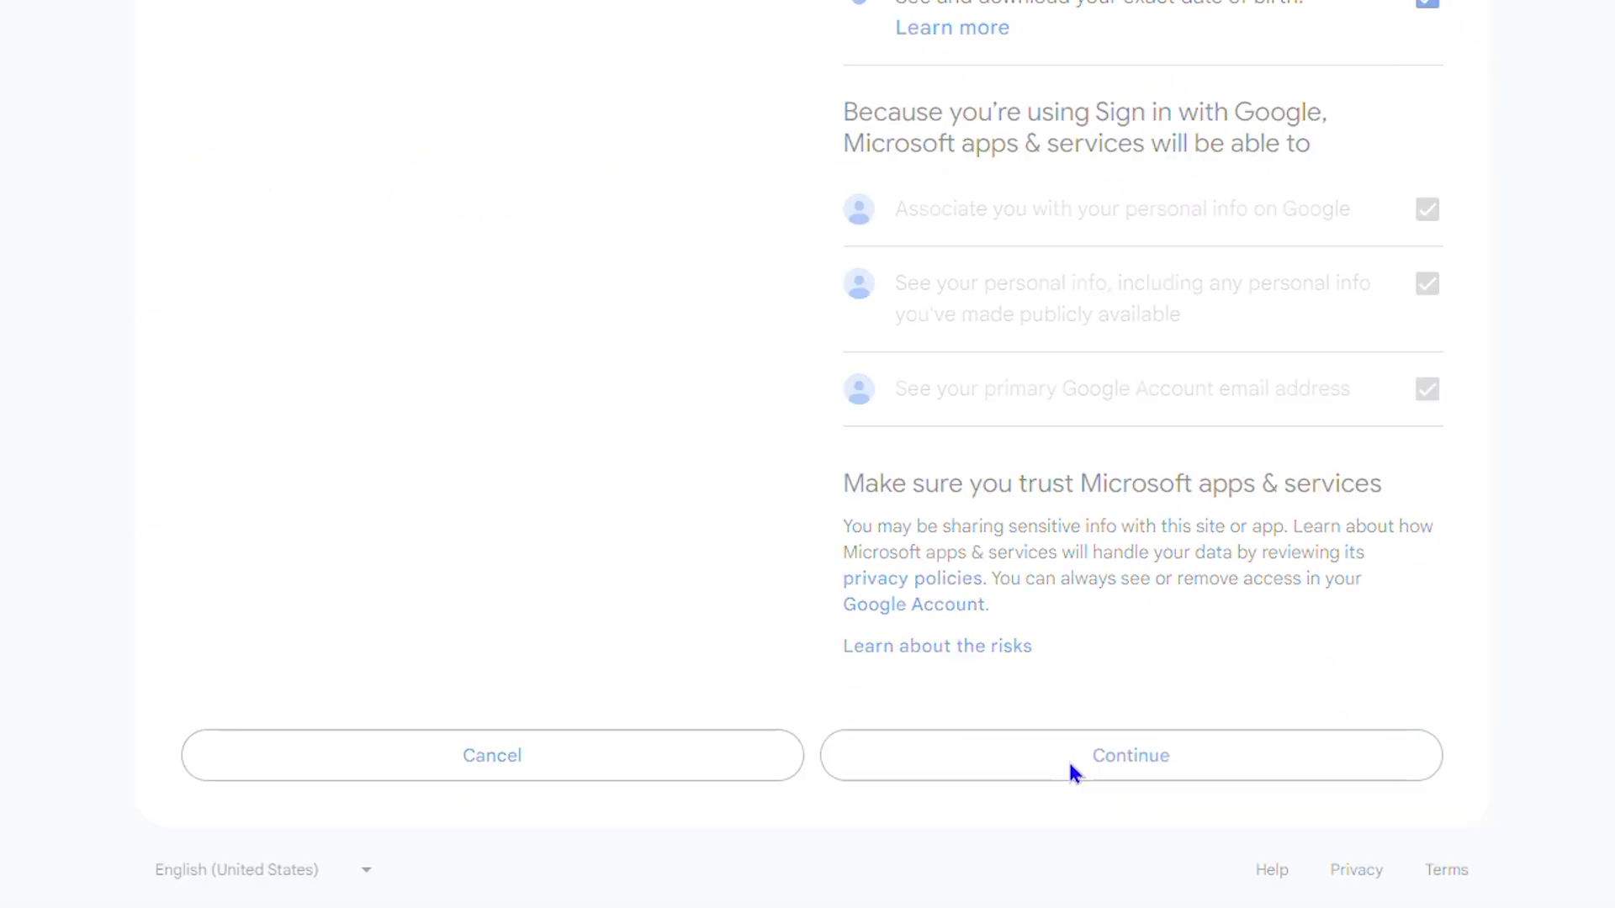
pyautogui.click(1129, 755)
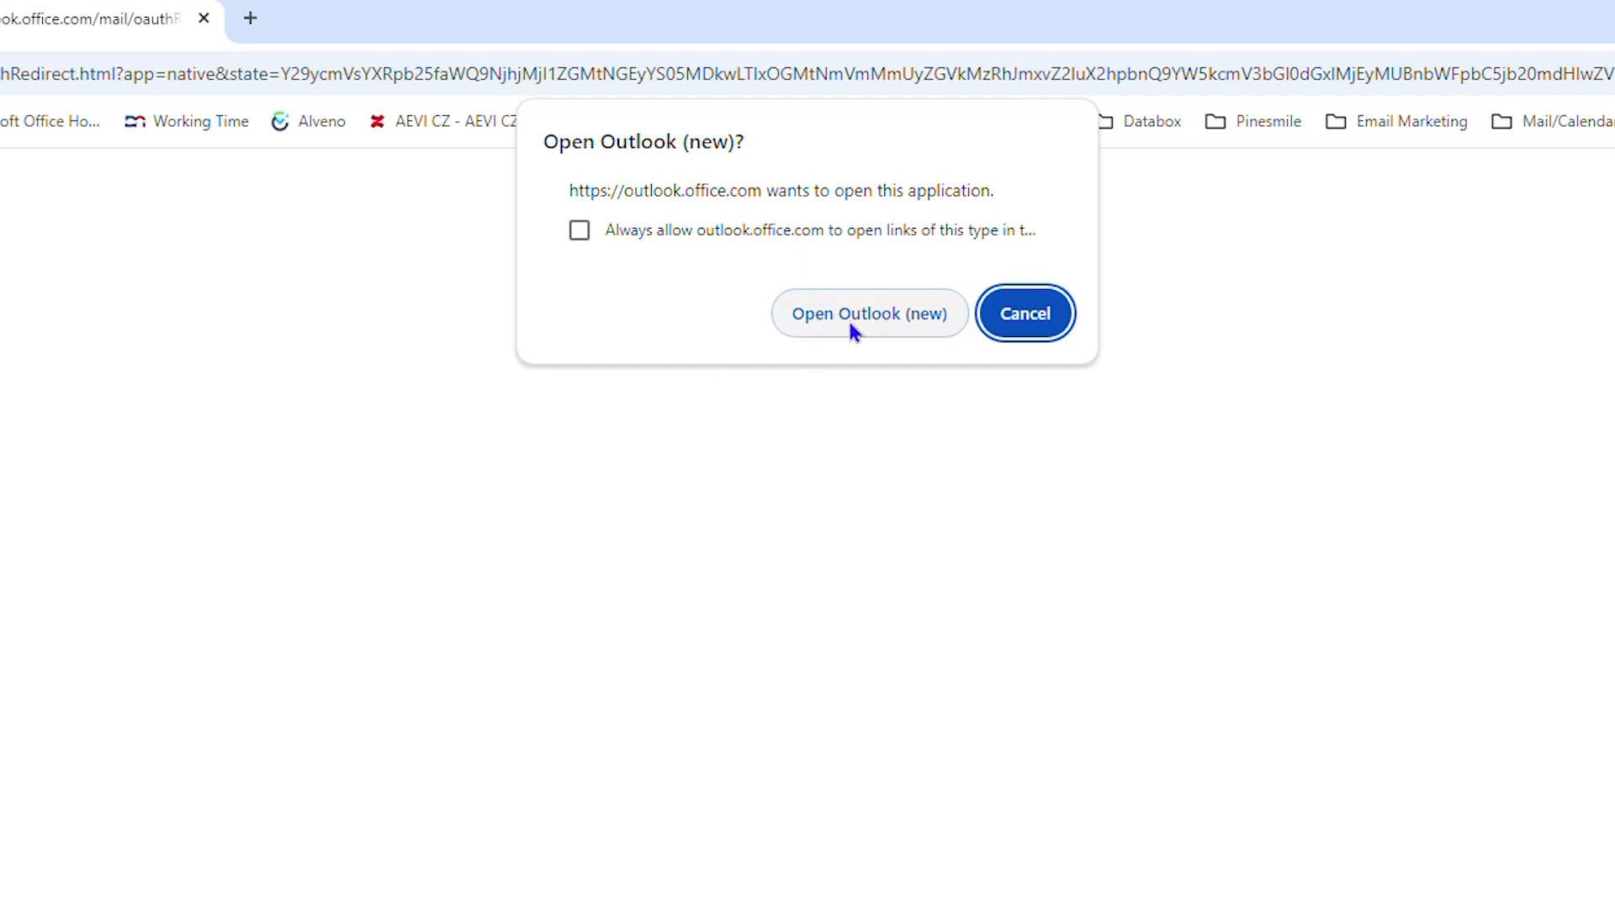
# Allow Chrome's prompt to open Outlook (new).
pyautogui.click(868, 313)
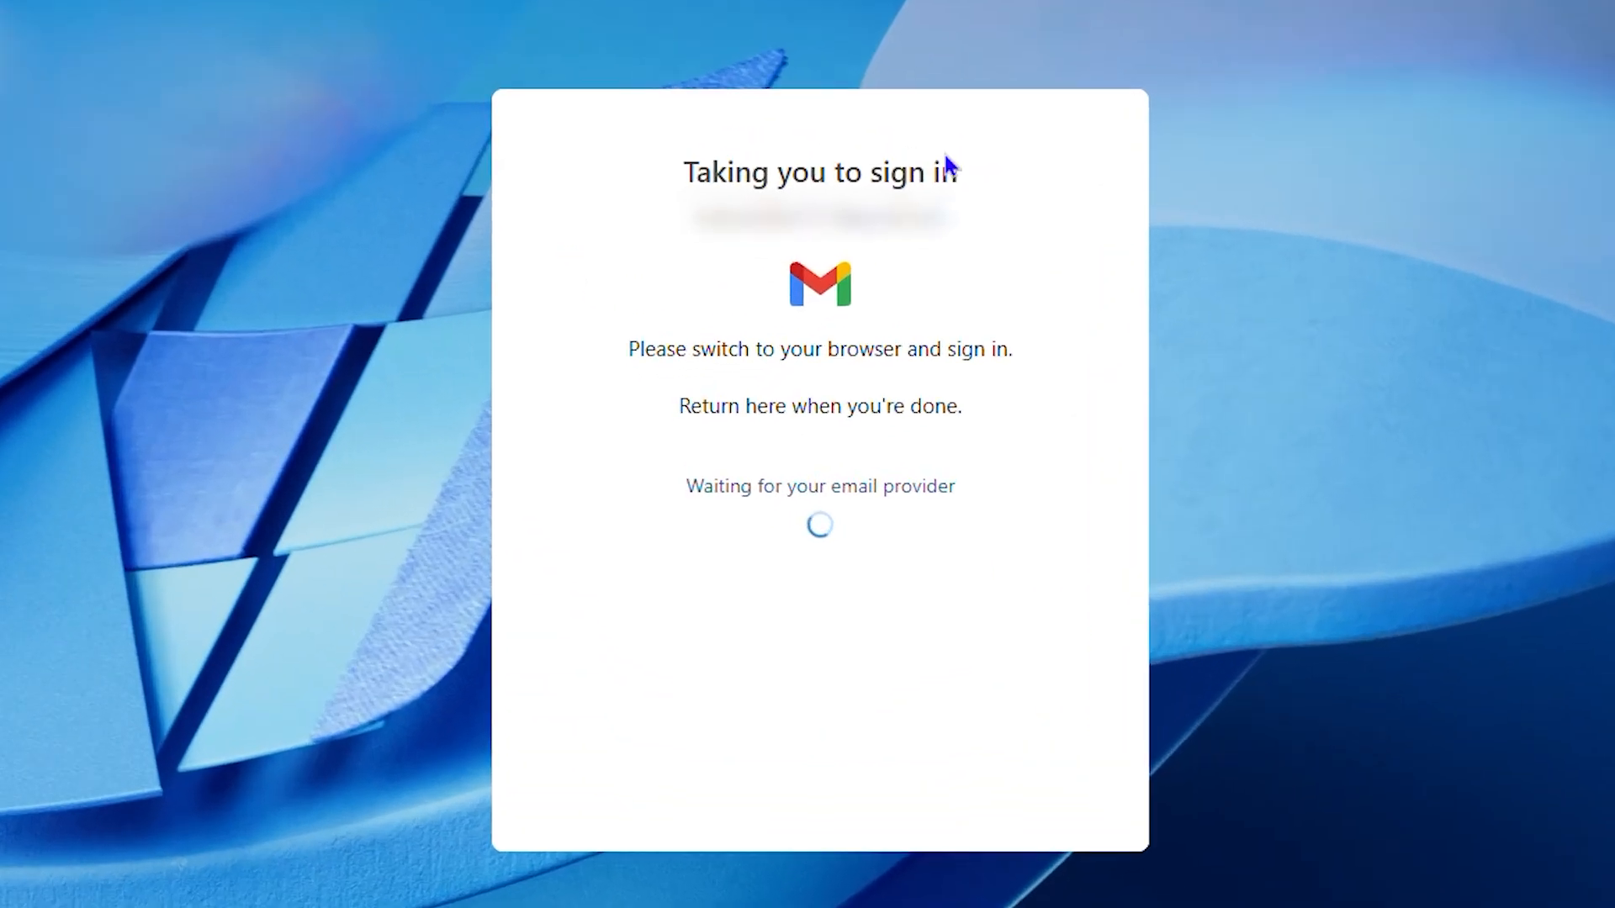
pyautogui.moveTo(843, 535)
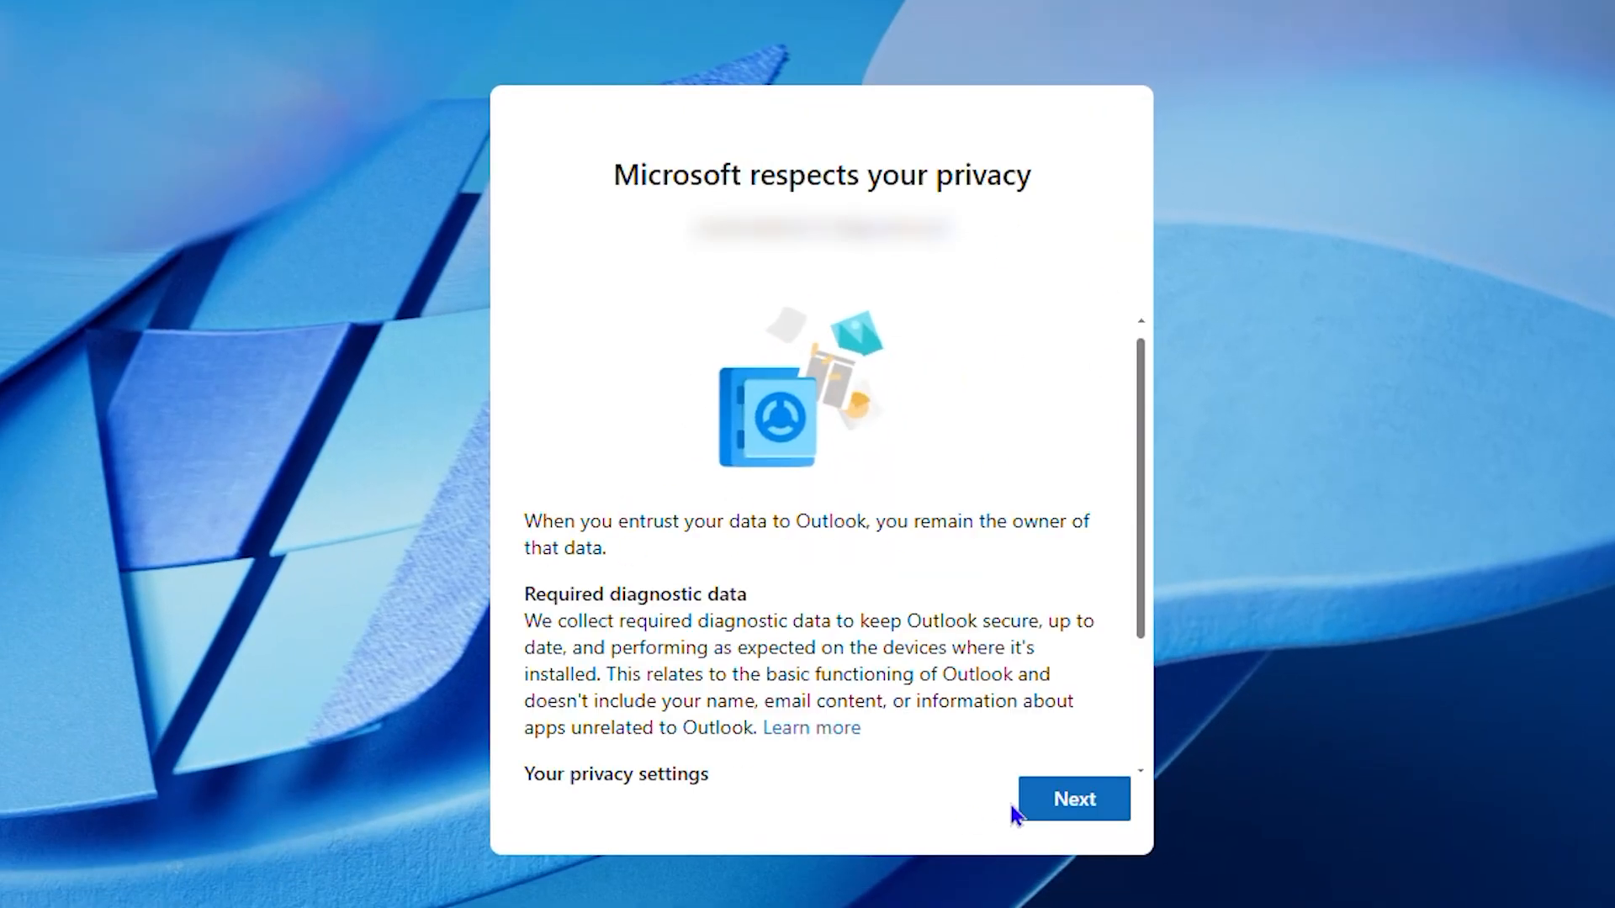
# Get past the privacy notice and choose not to send optional diagnostic data.
pyautogui.click(1073, 798)
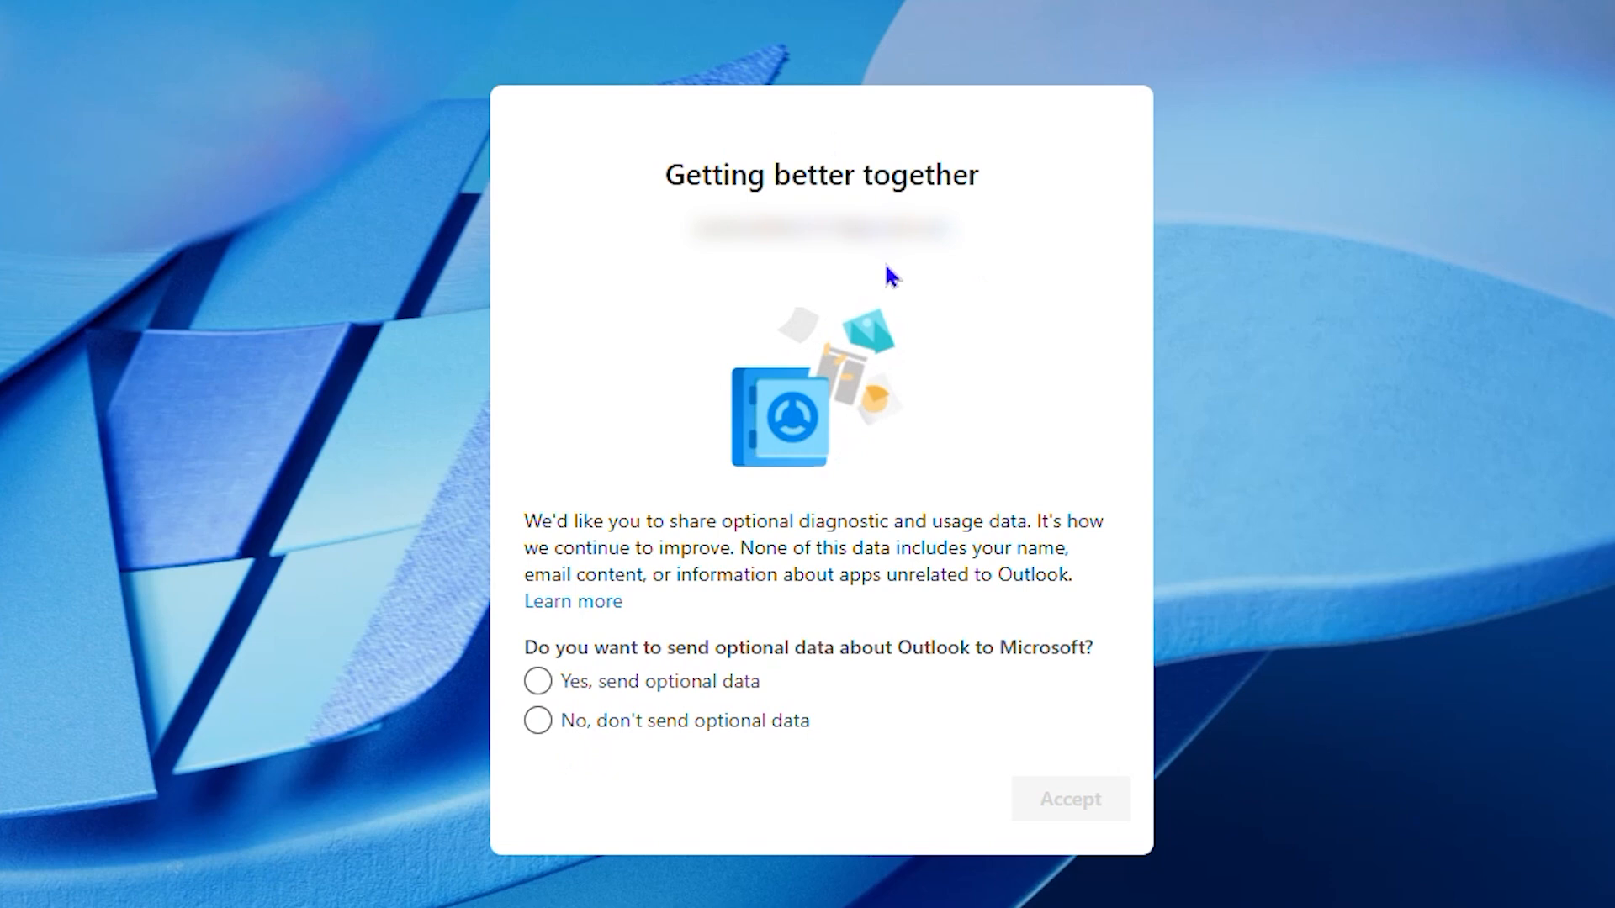
pyautogui.click(537, 680)
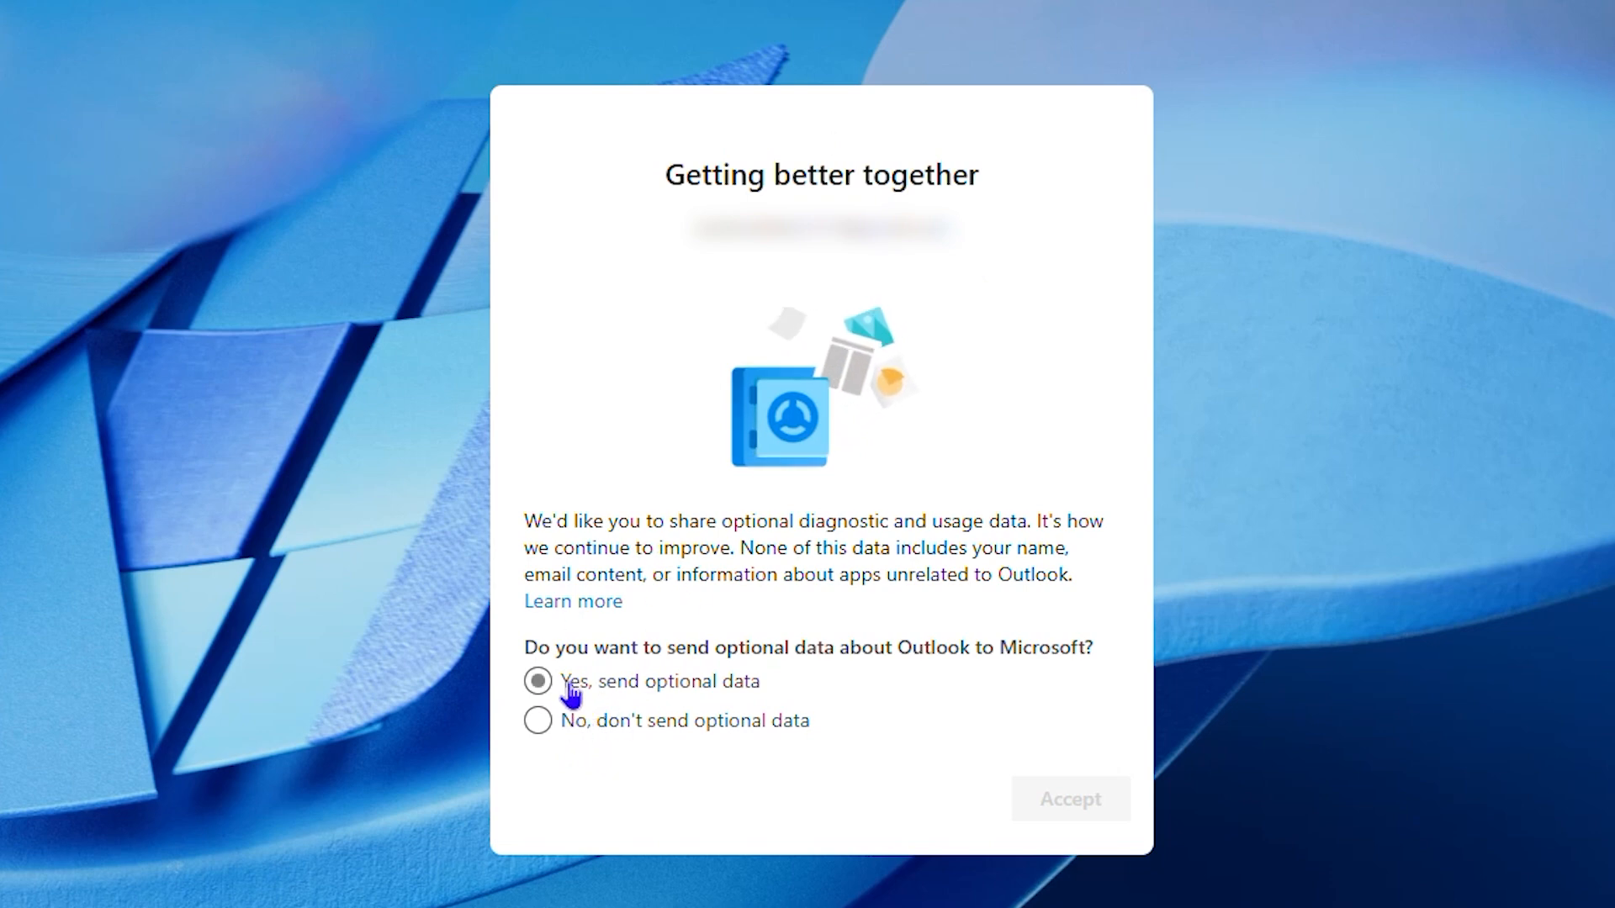
pyautogui.click(537, 720)
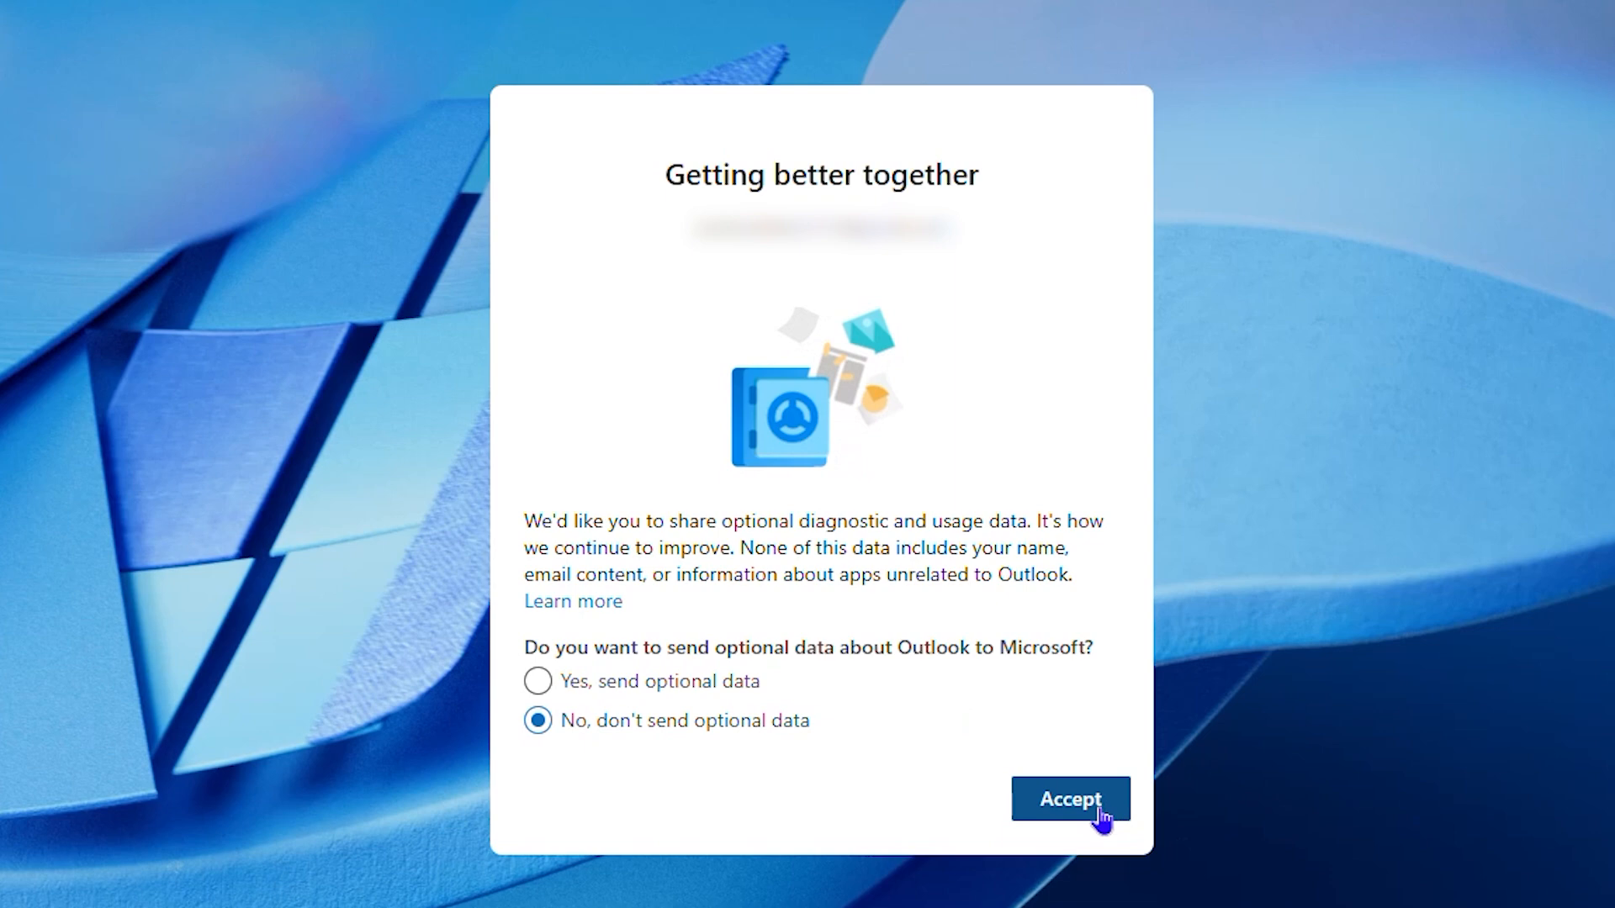
pyautogui.click(1069, 798)
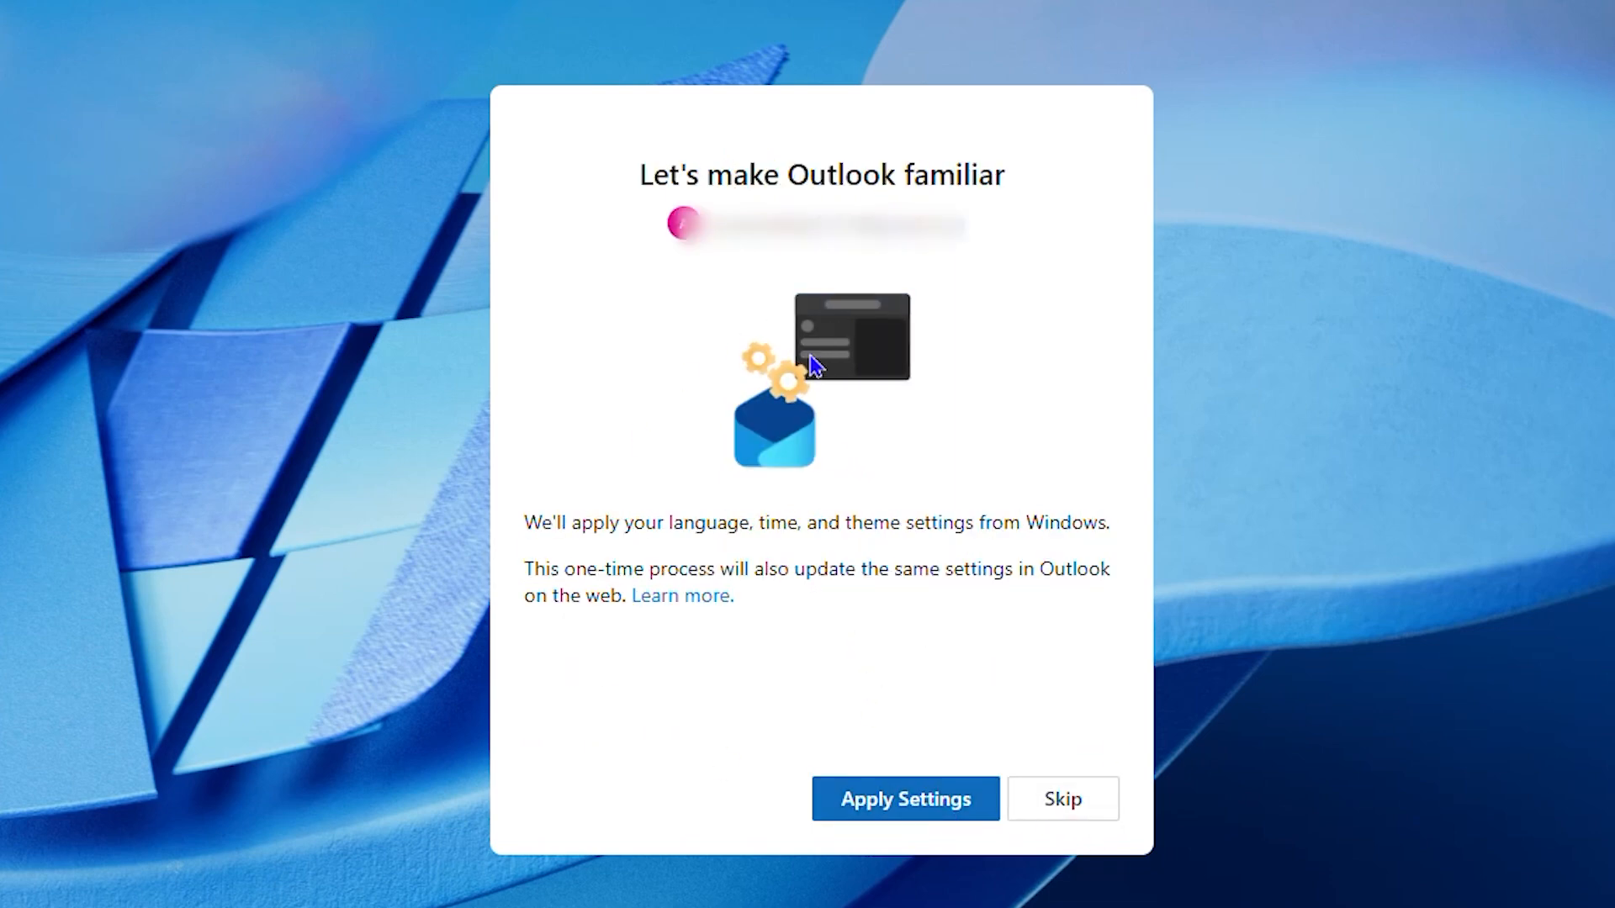
pyautogui.moveTo(904, 798)
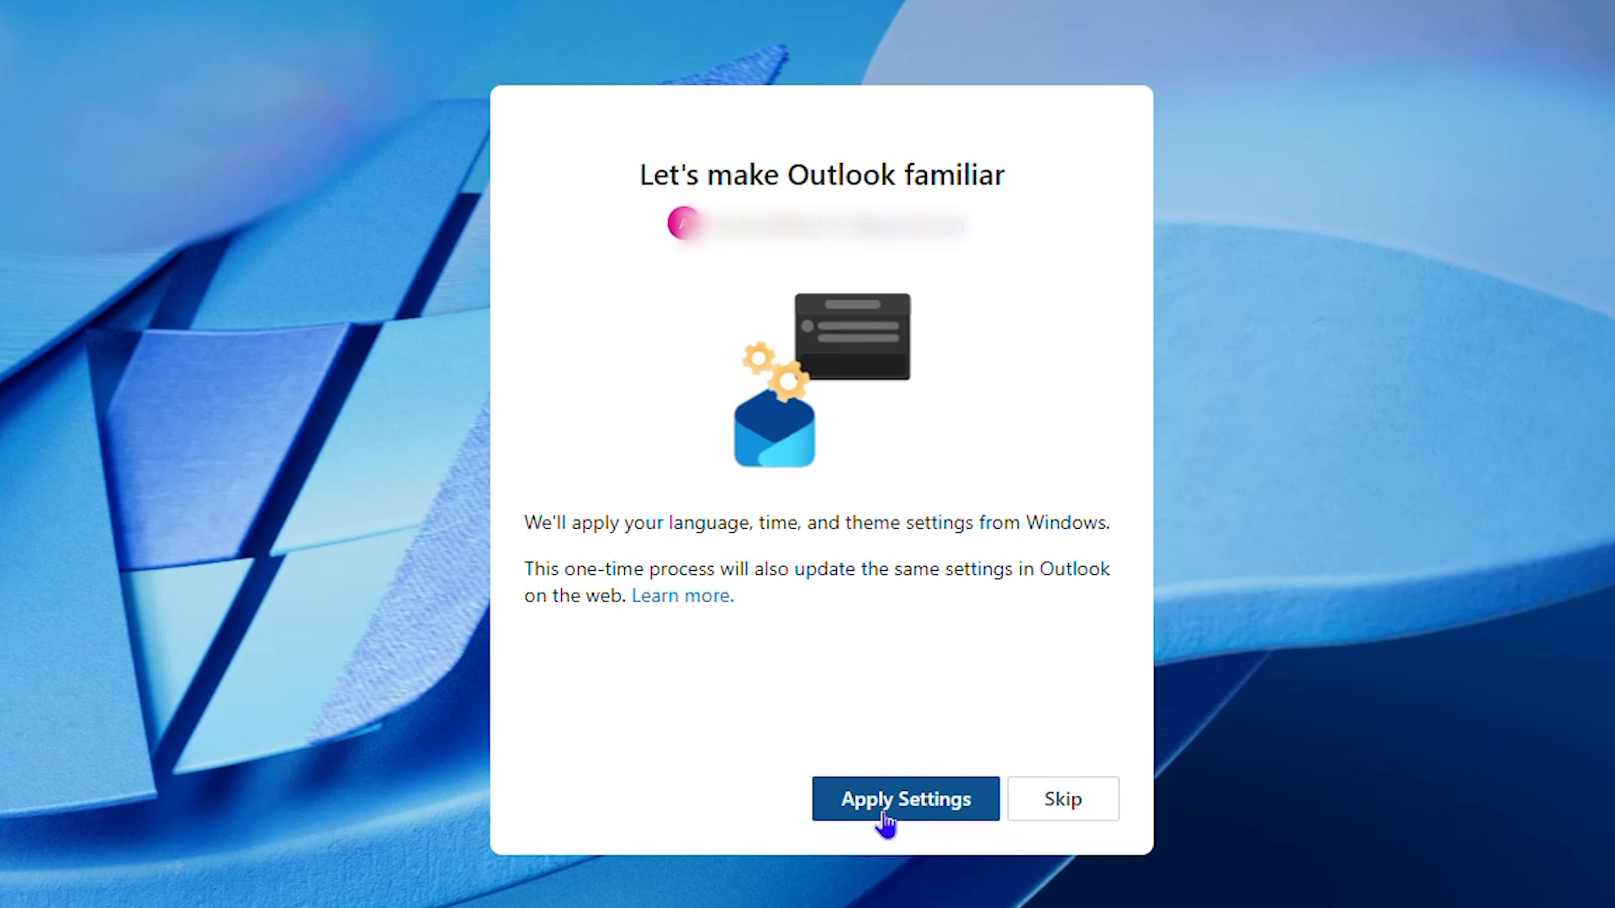
pyautogui.moveTo(1064, 798)
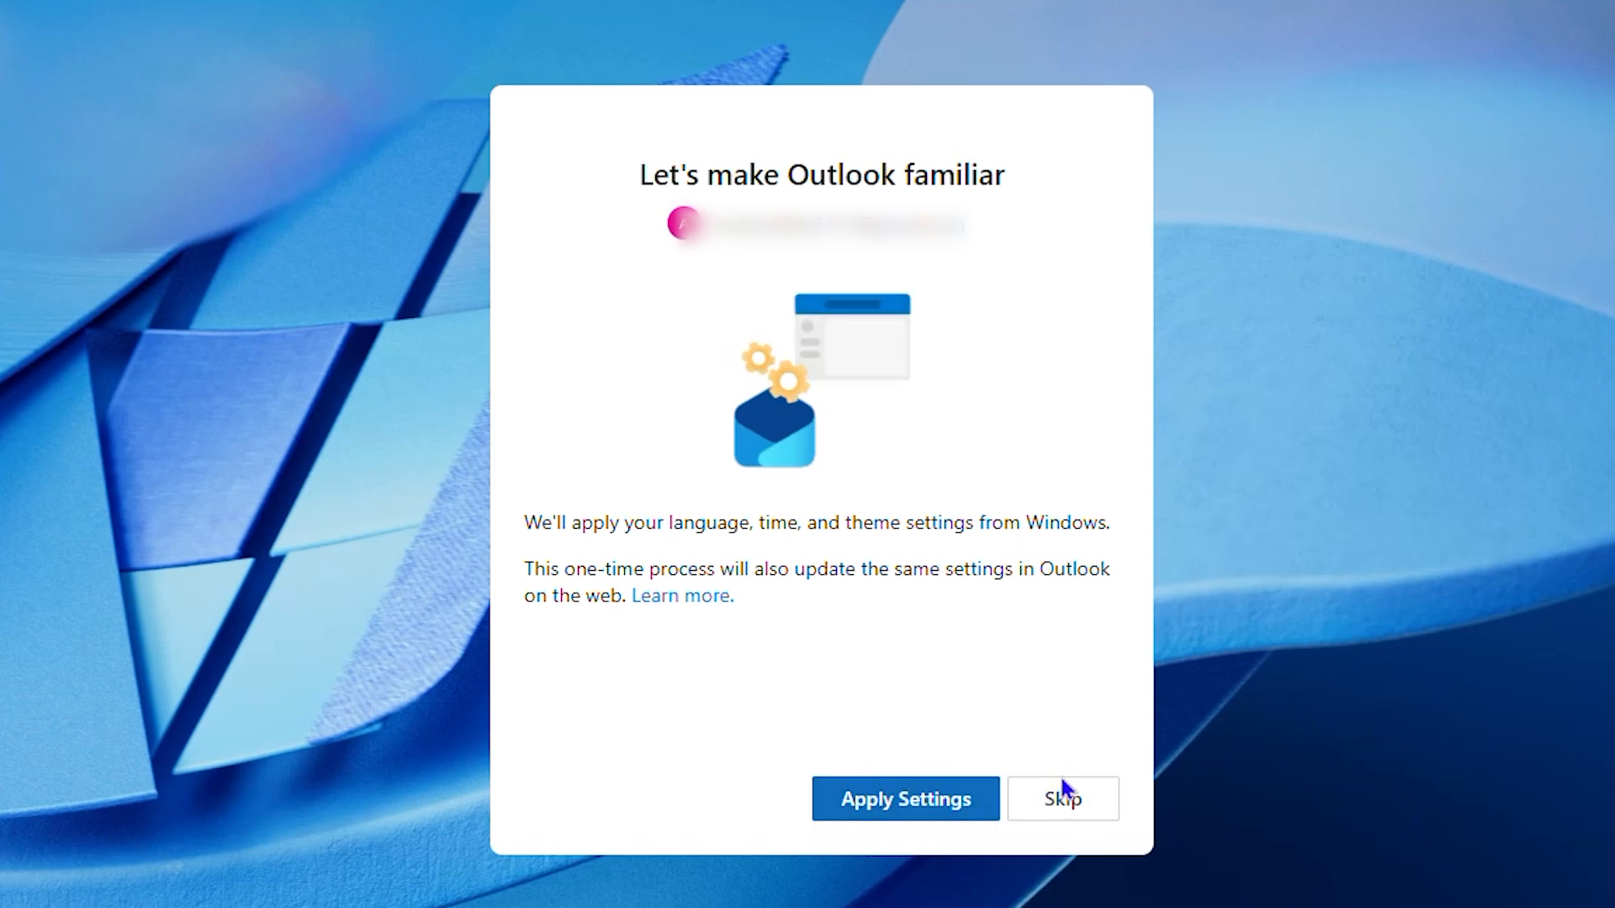
# Skip applying Windows language, time and theme settings so the Gmail mailbox opens.
pyautogui.click(1061, 799)
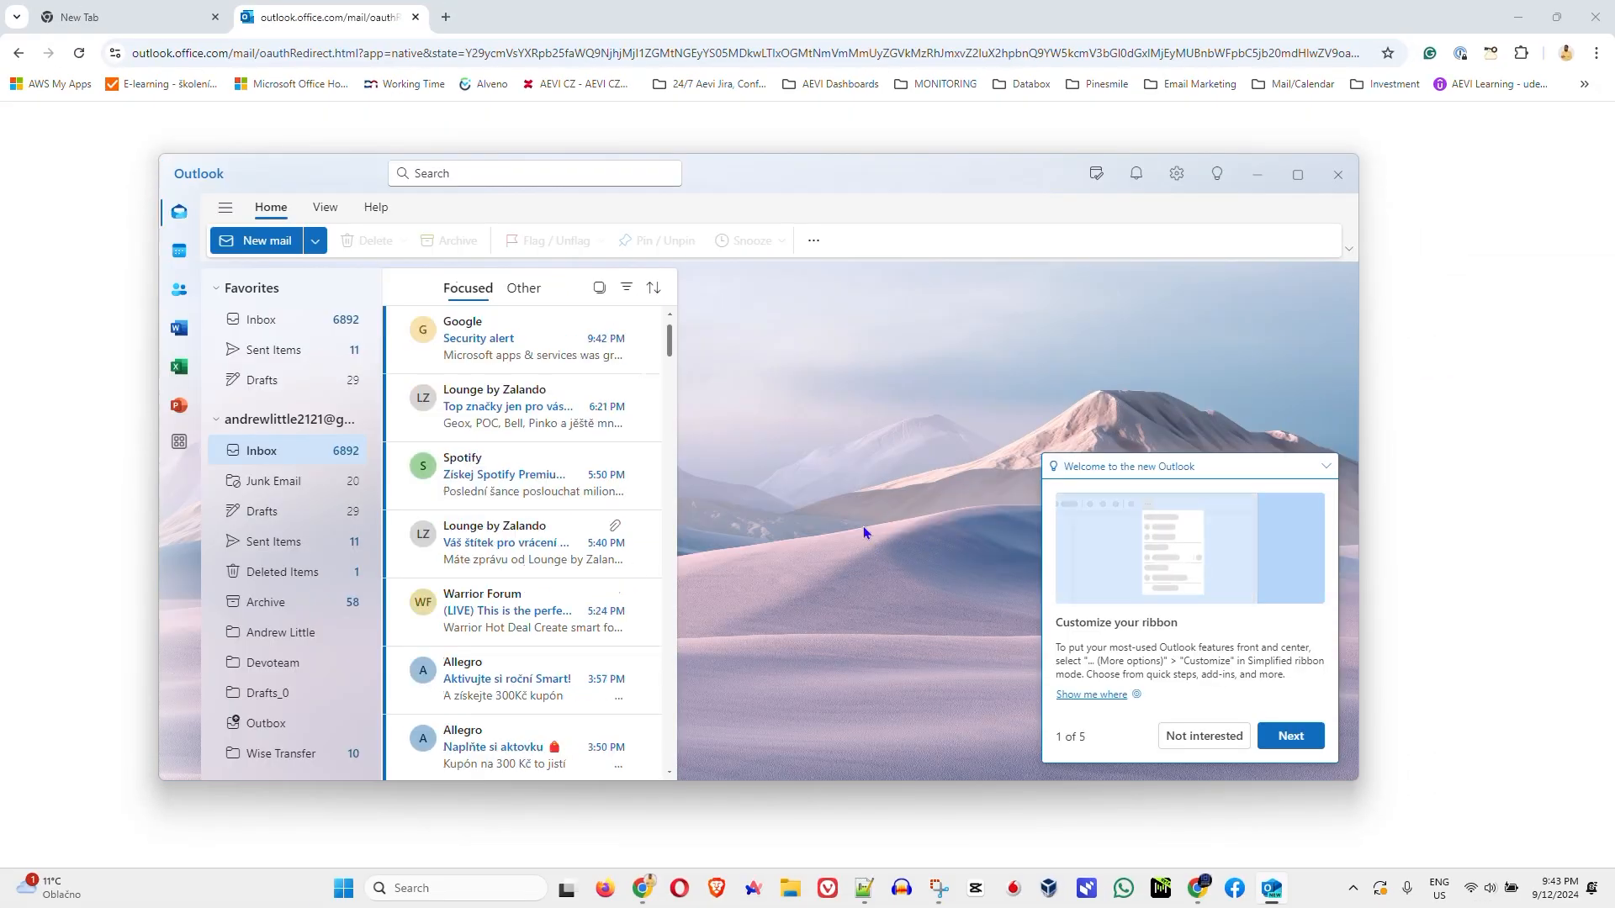
pyautogui.click(1297, 175)
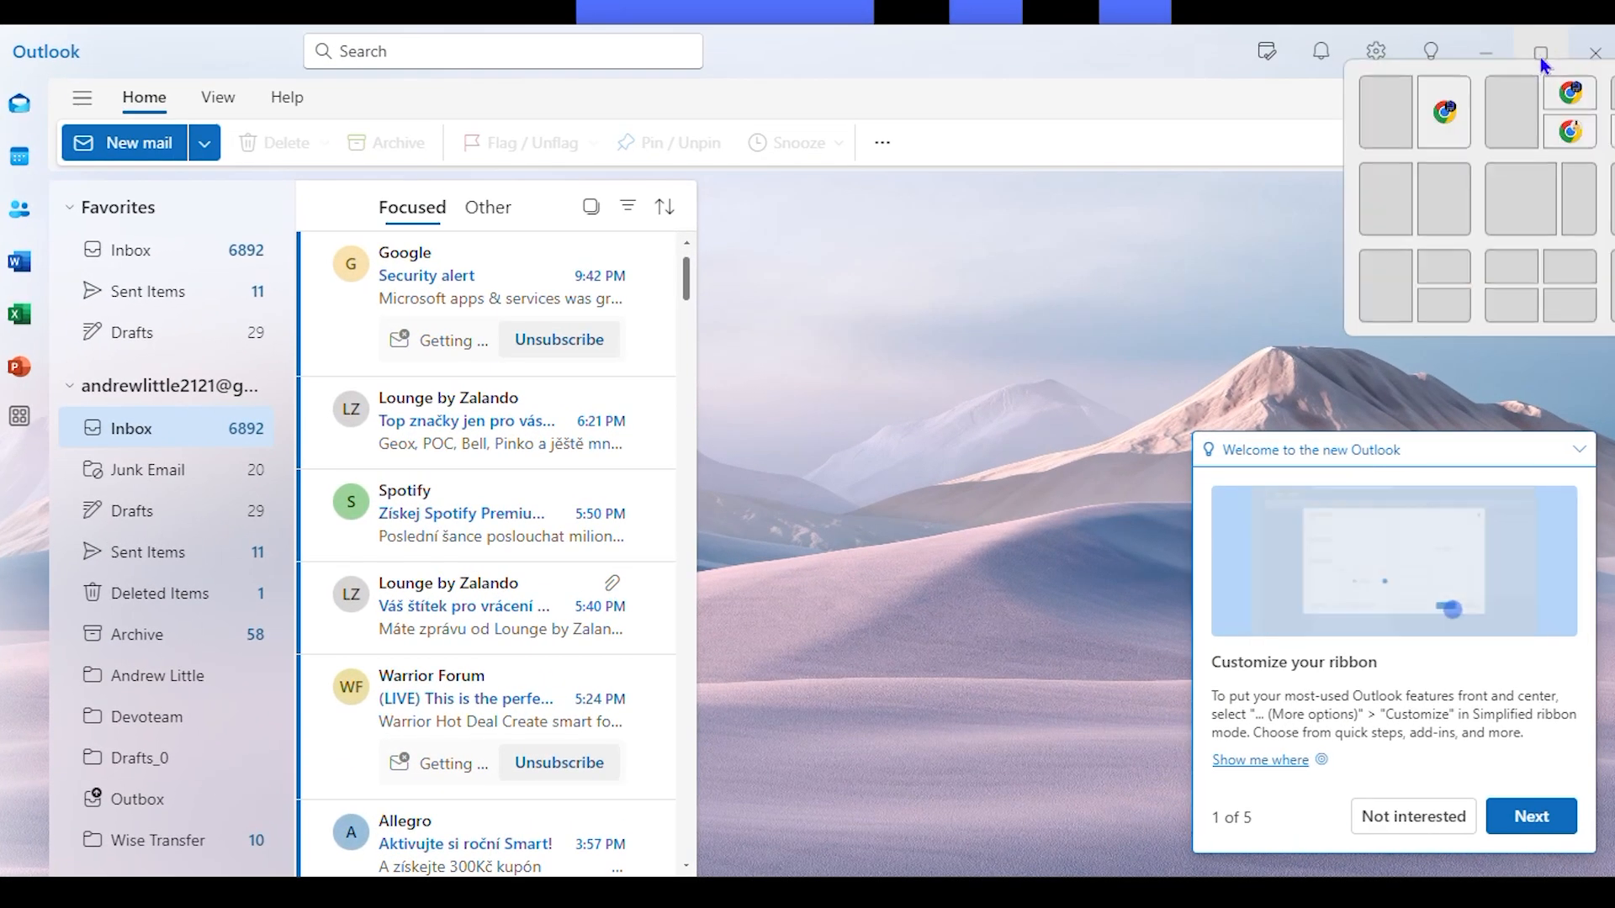
# Maximize Outlook and open the Google Security alert email about Microsoft apps' access.
pyautogui.click(1541, 50)
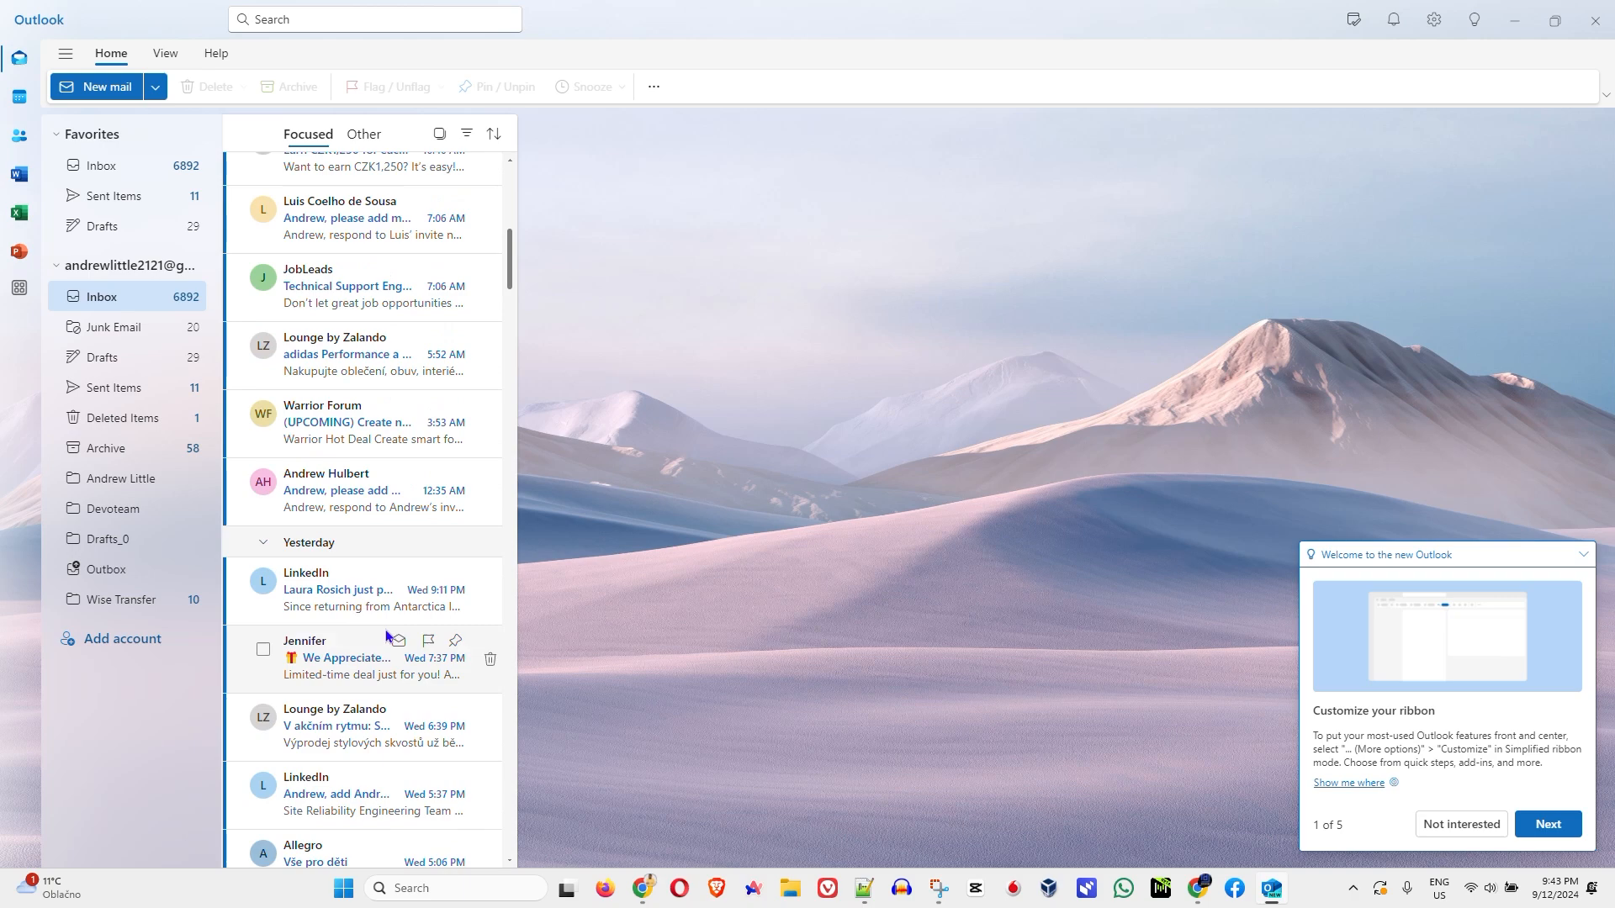
pyautogui.scroll(3)
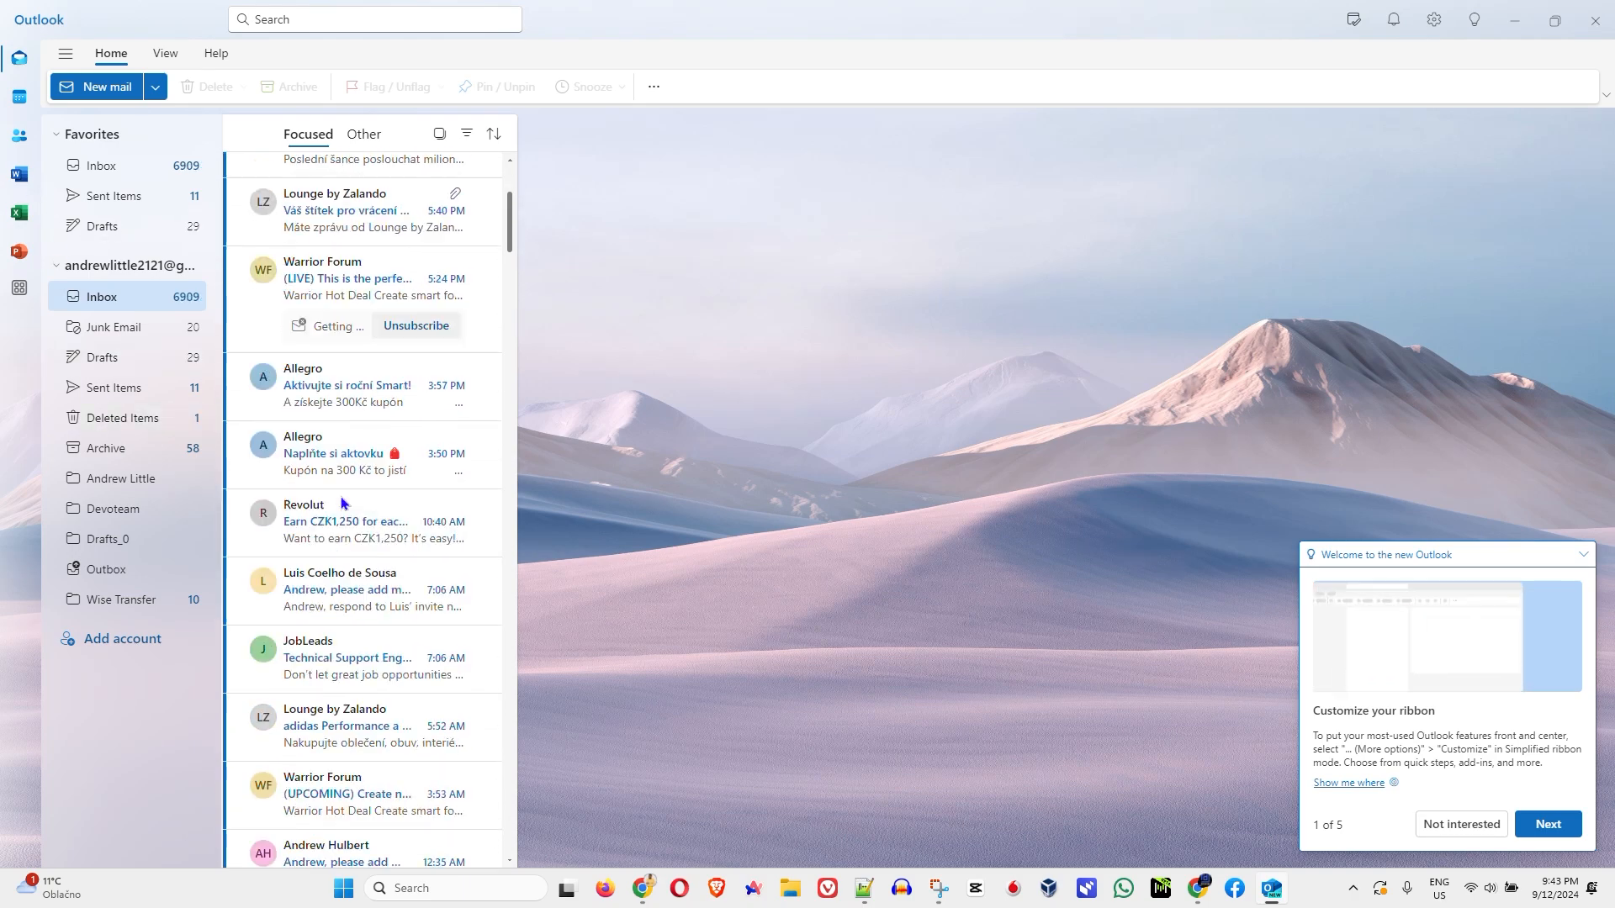
pyautogui.scroll(-3)
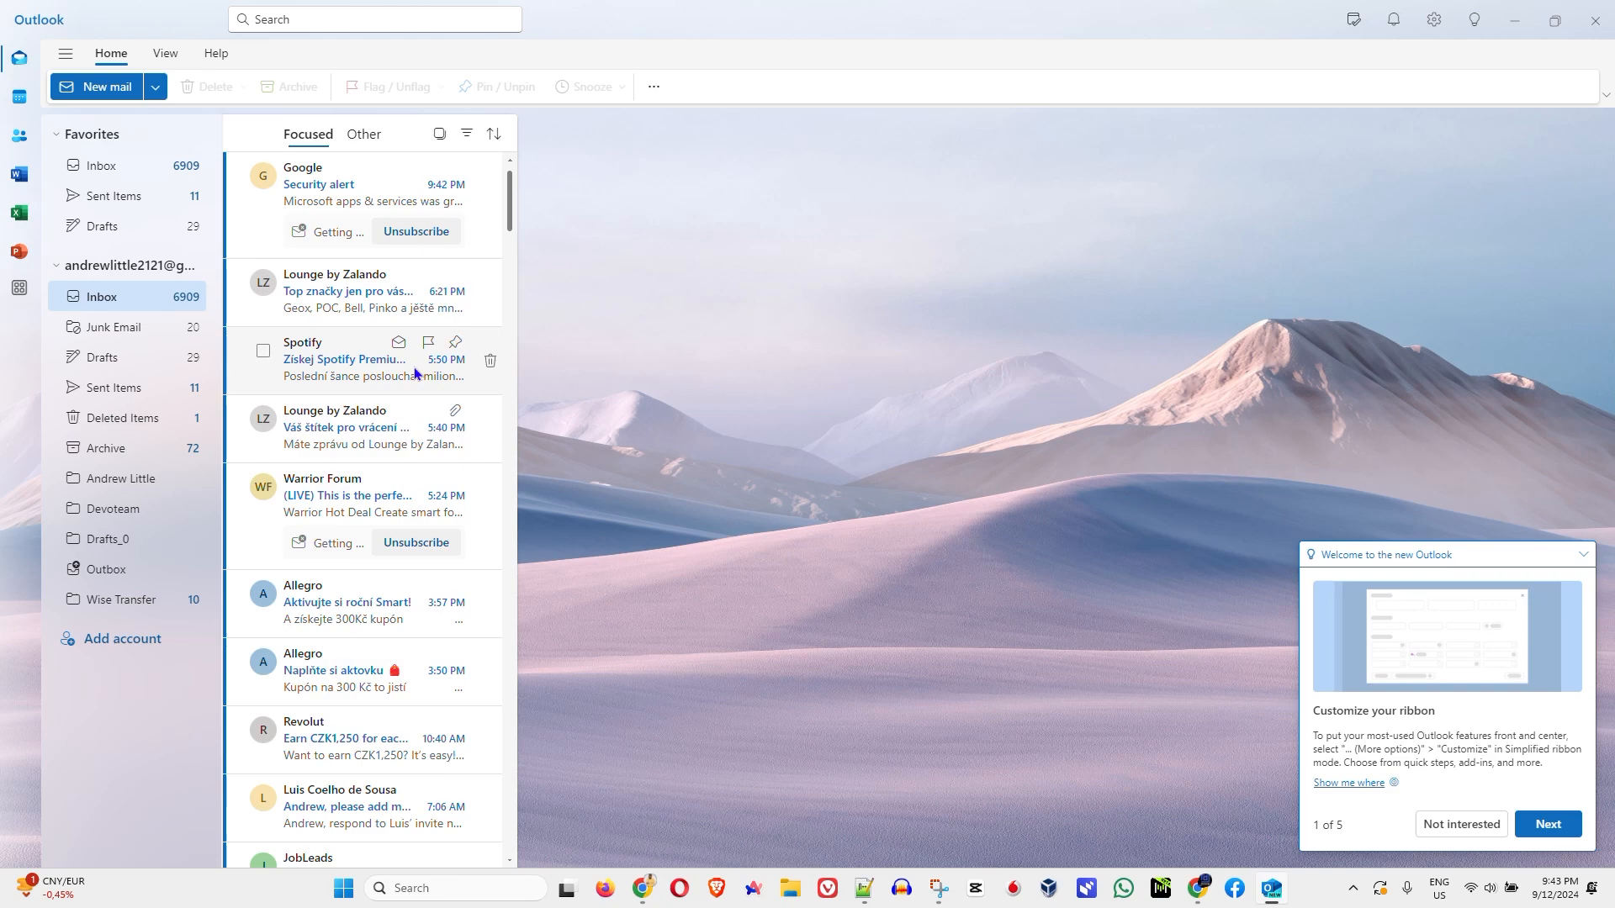
pyautogui.click(371, 191)
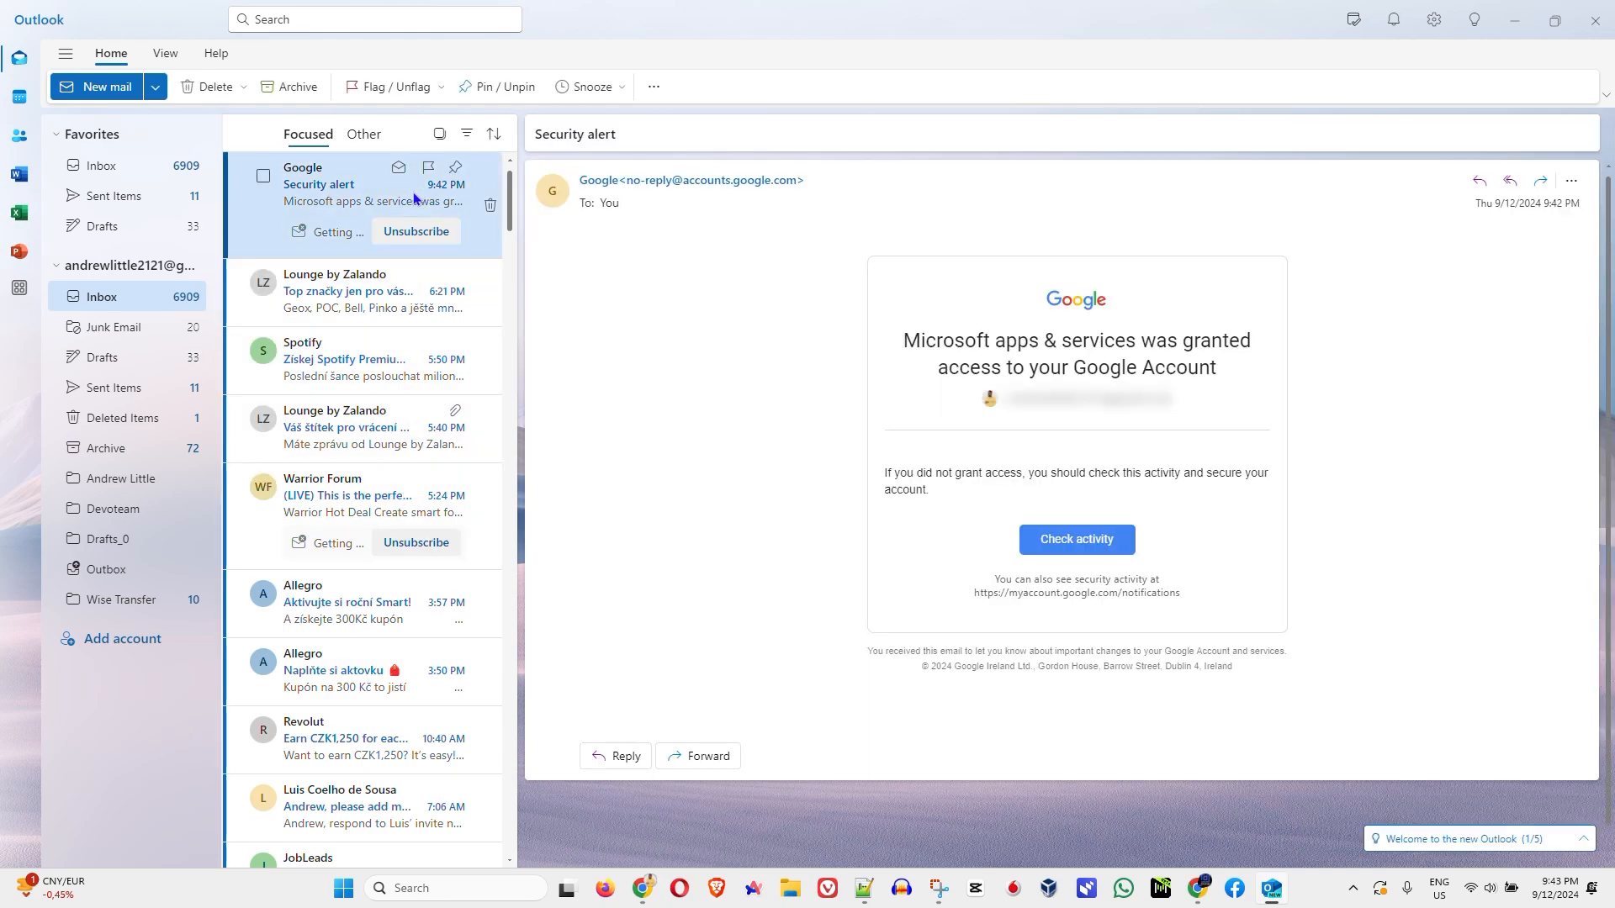